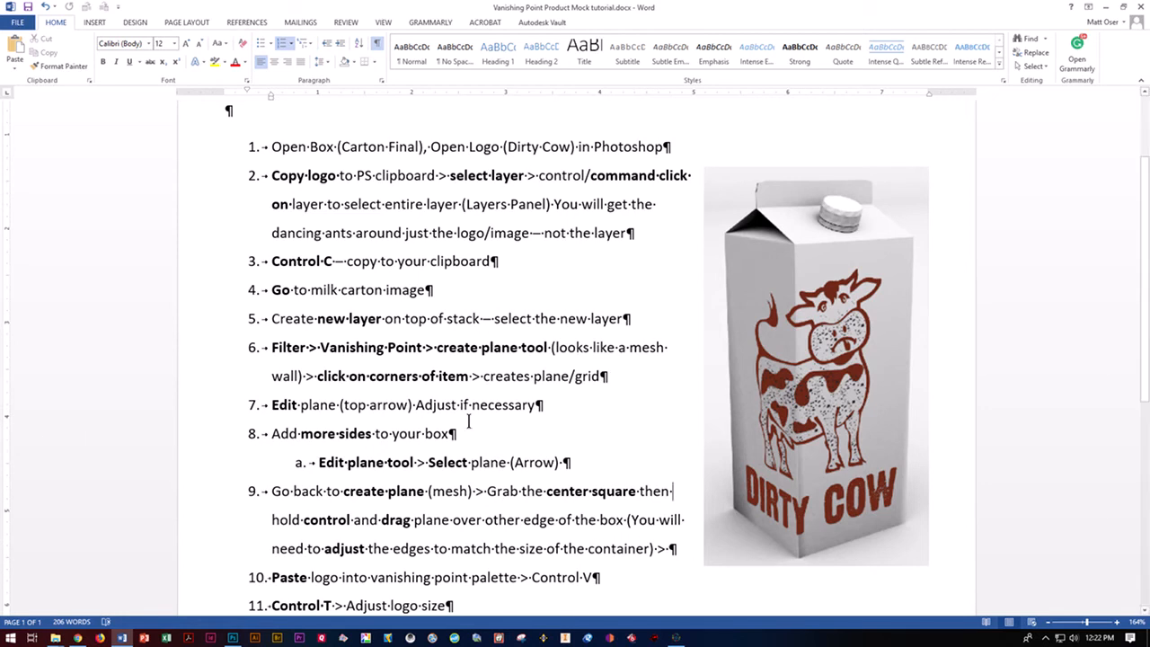
mouse_move(781, 330)
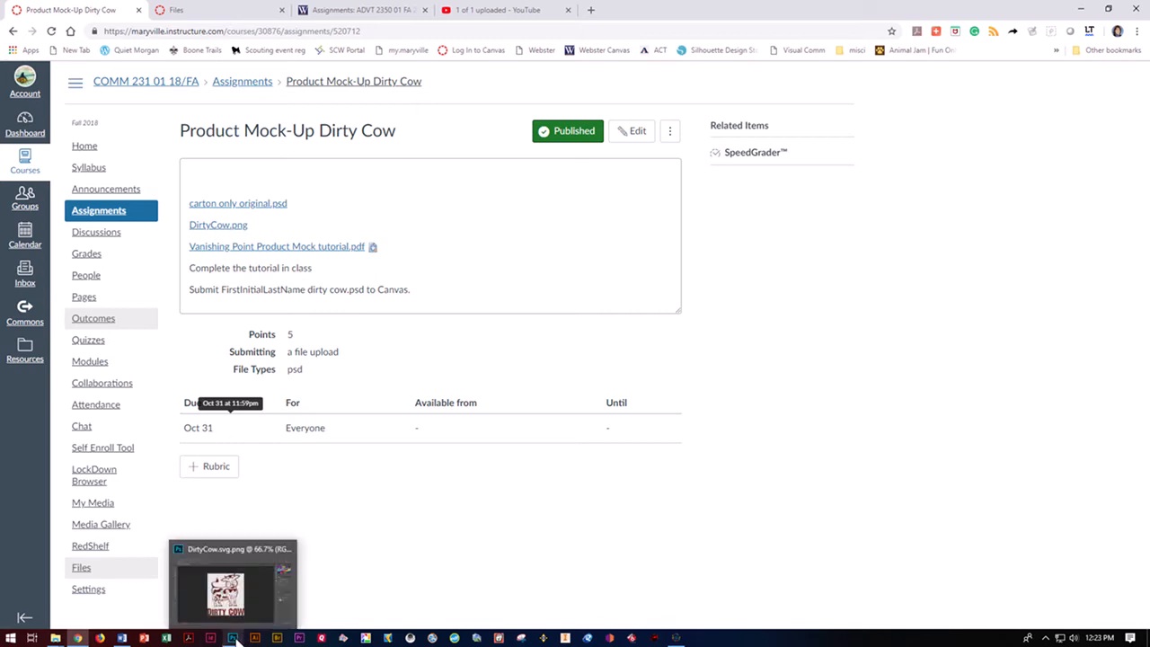
Load the Dirty Cow logo's Layer 1 pixels as a selection in DirtyCow.png
left_click(232, 584)
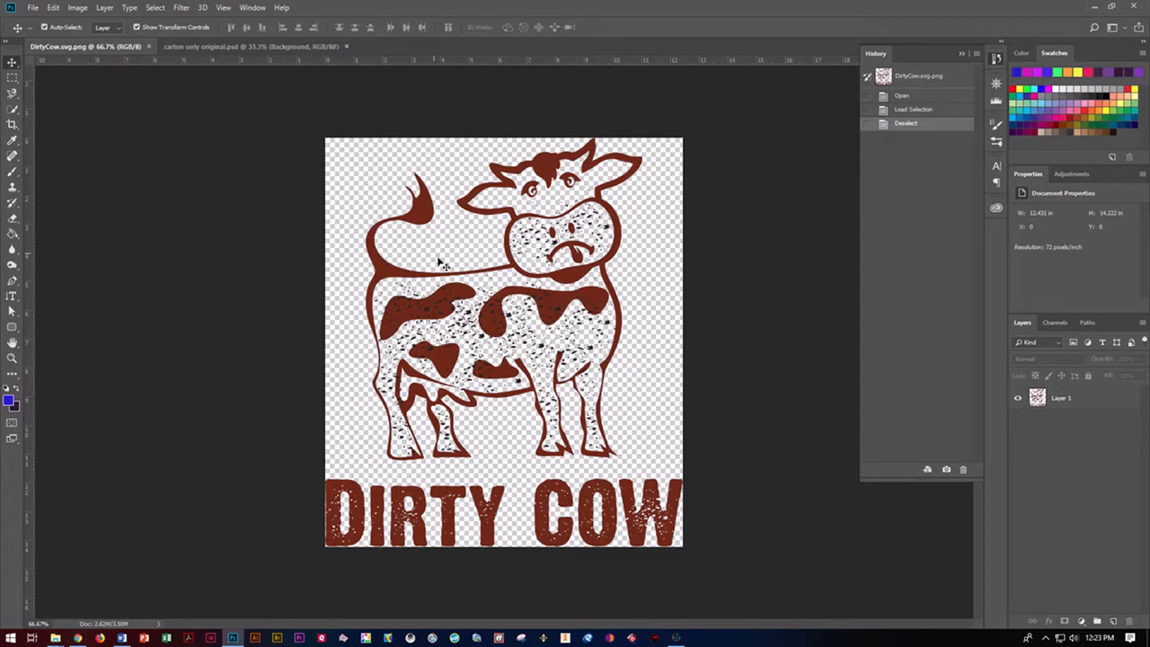
mouse_move(431, 319)
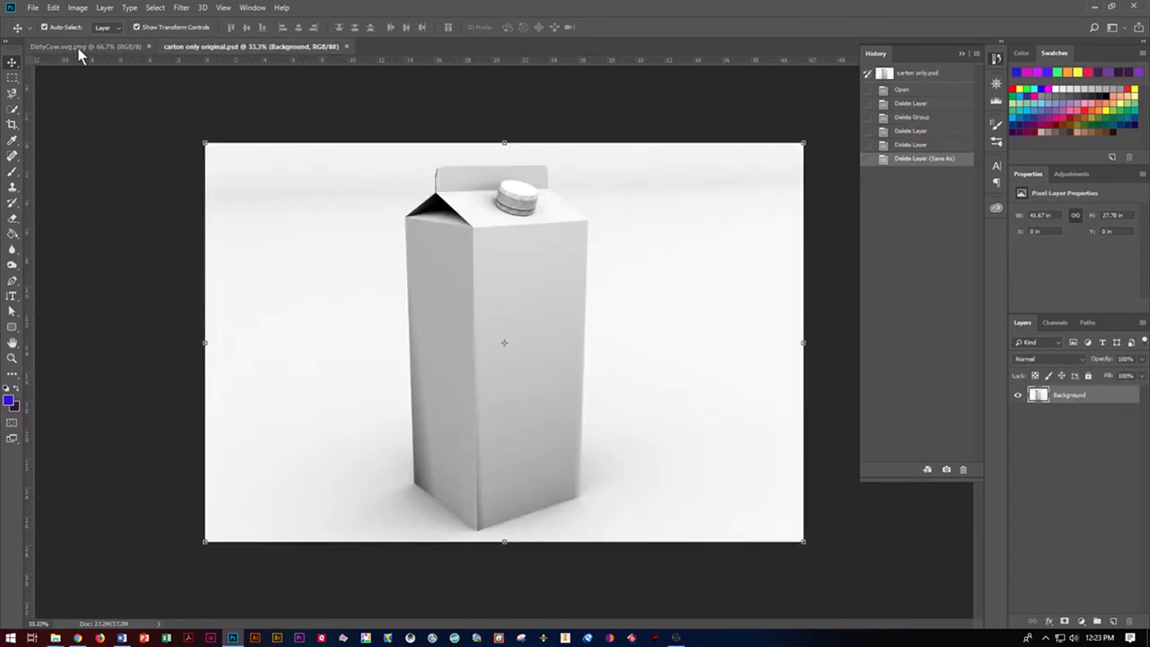
left_click(85, 46)
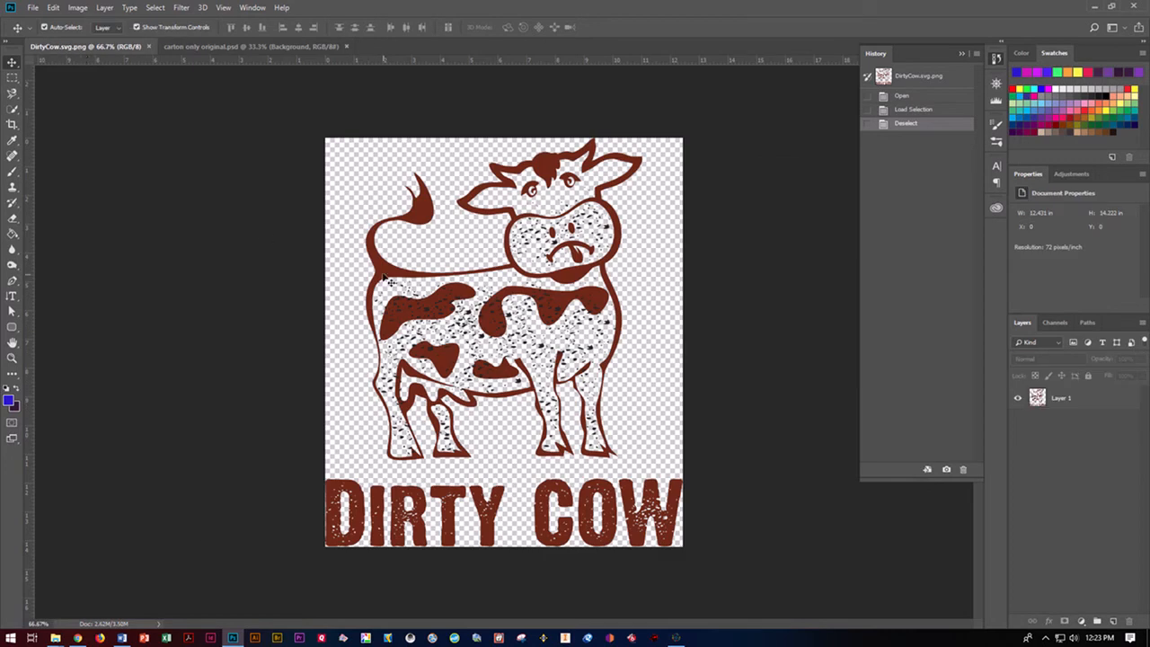
mouse_move(943, 362)
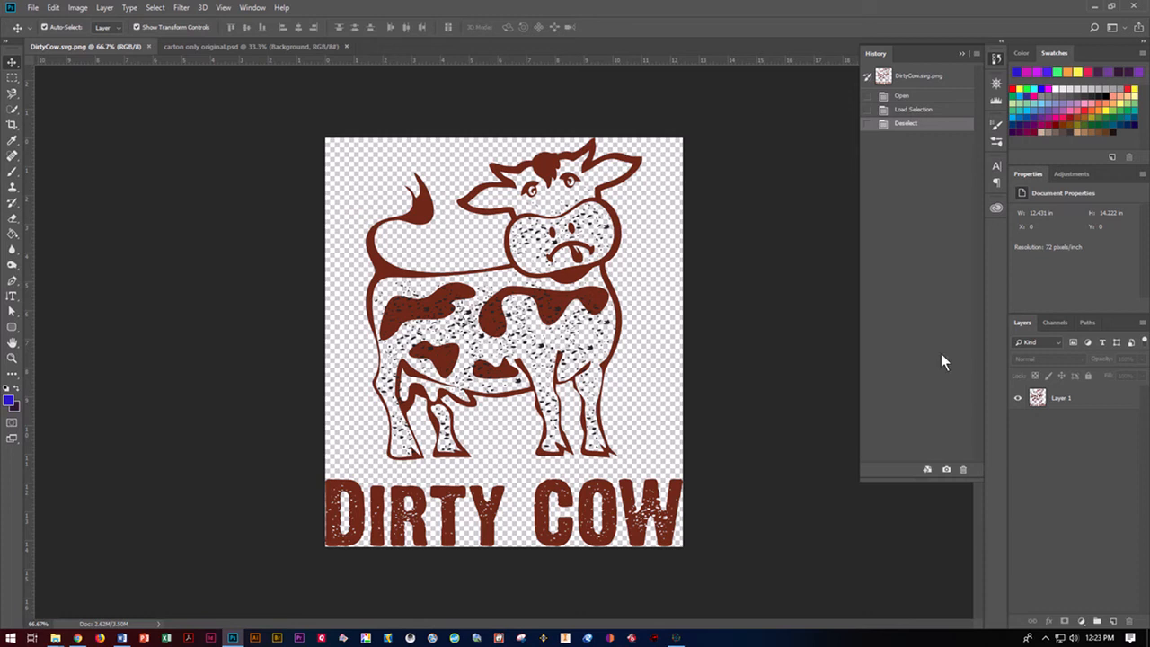
mouse_move(1069, 403)
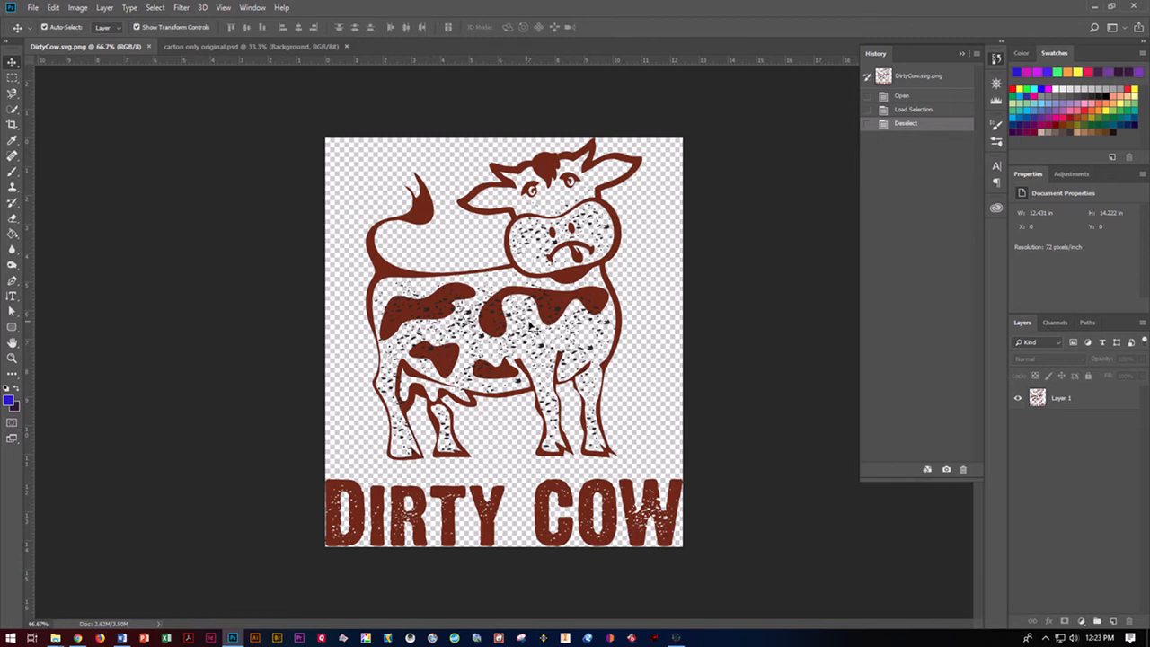
mouse_move(1057, 395)
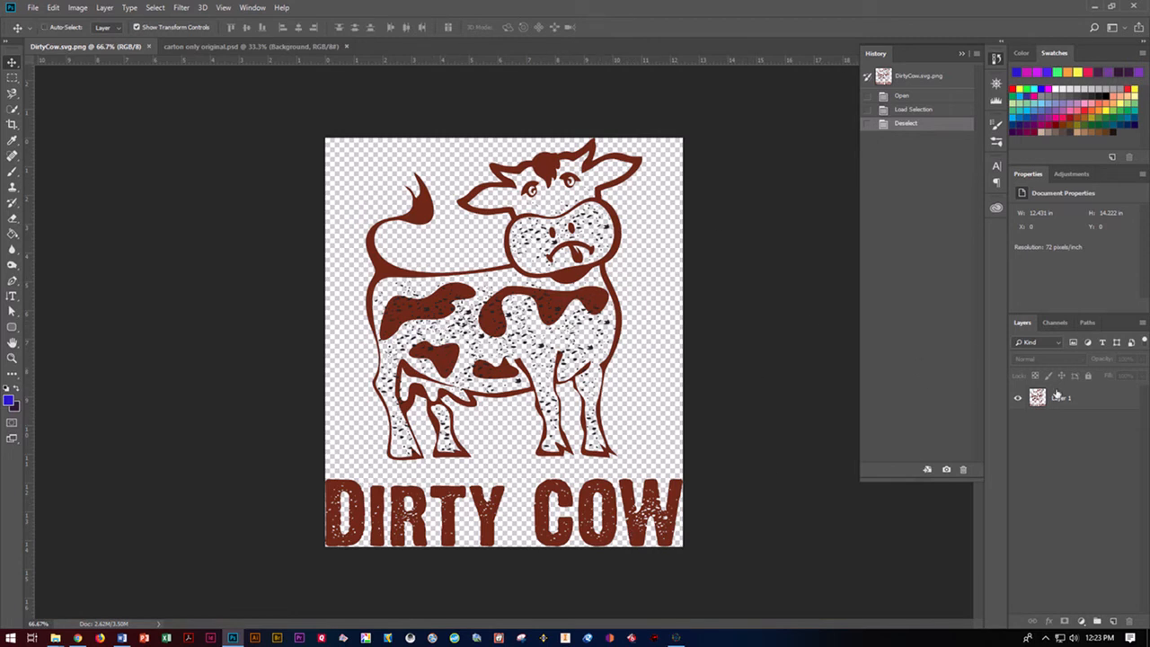
left_click(1064, 398)
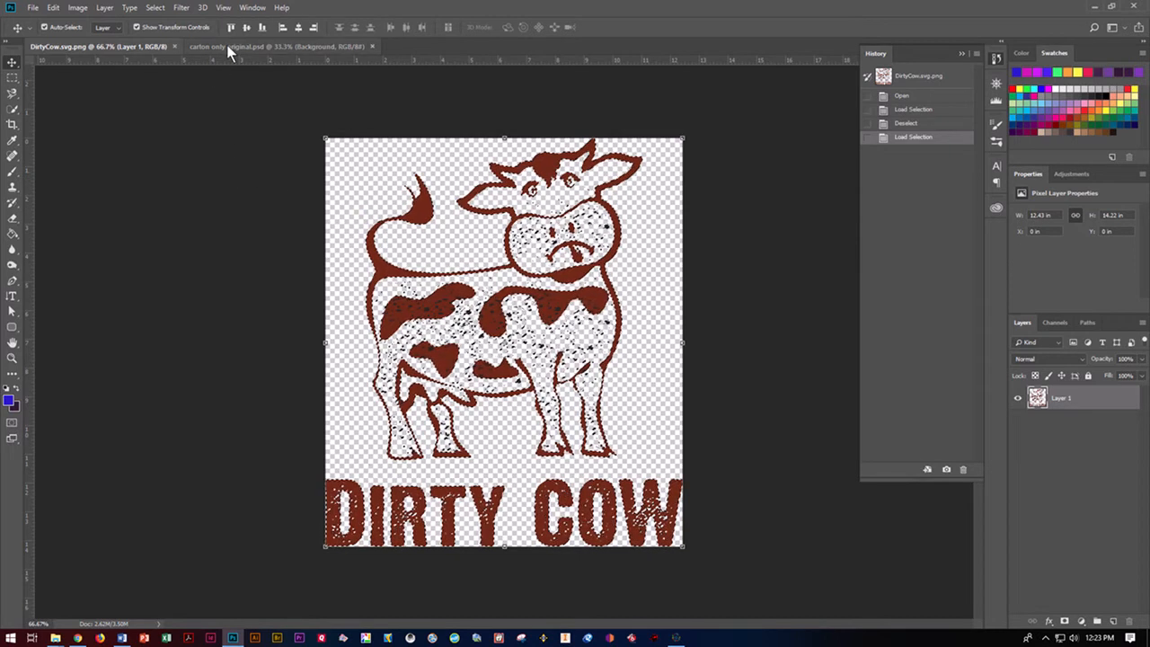
Switch to the milk carton document and launch the Vanishing Point filter
left_click(274, 46)
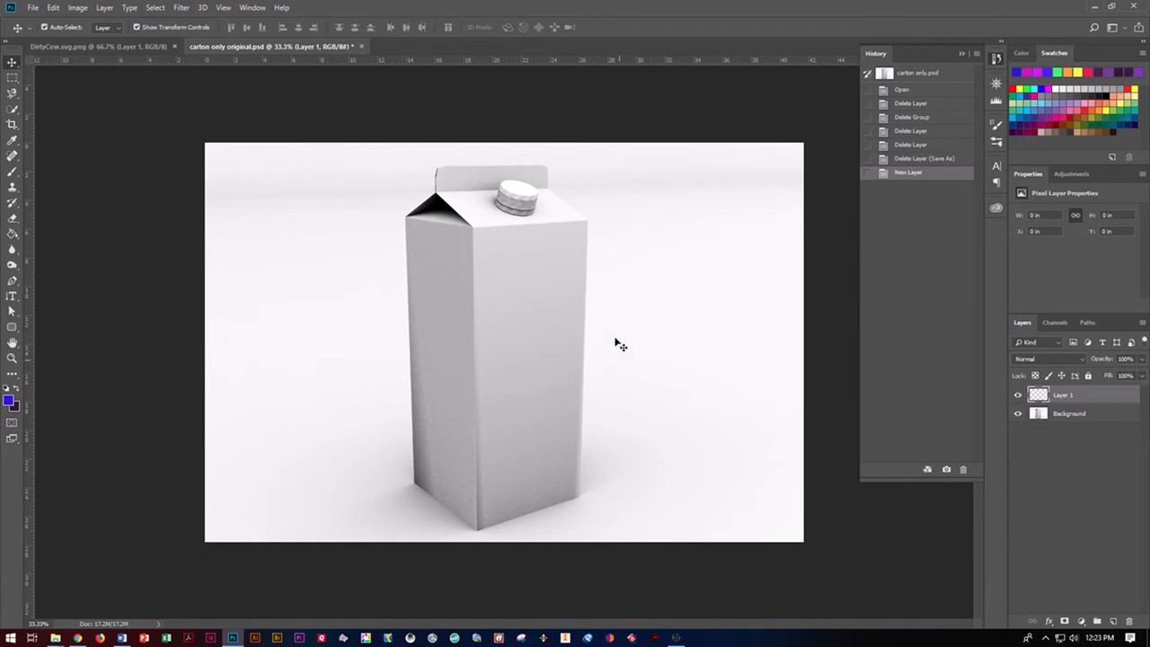
left_click(181, 7)
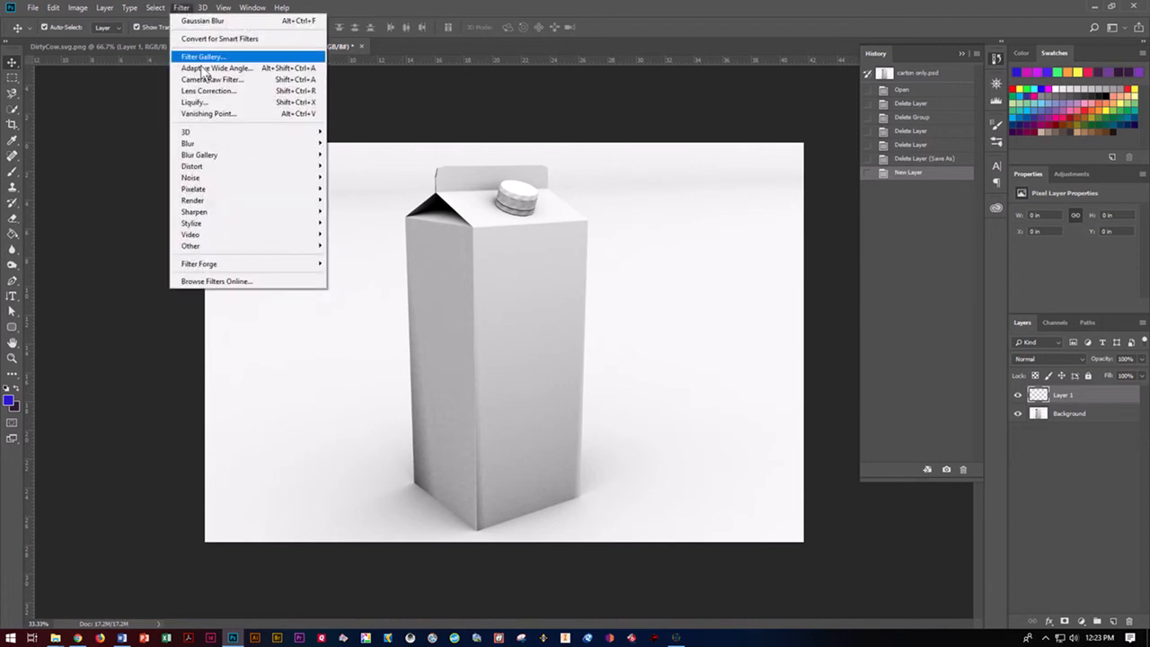
left_click(209, 113)
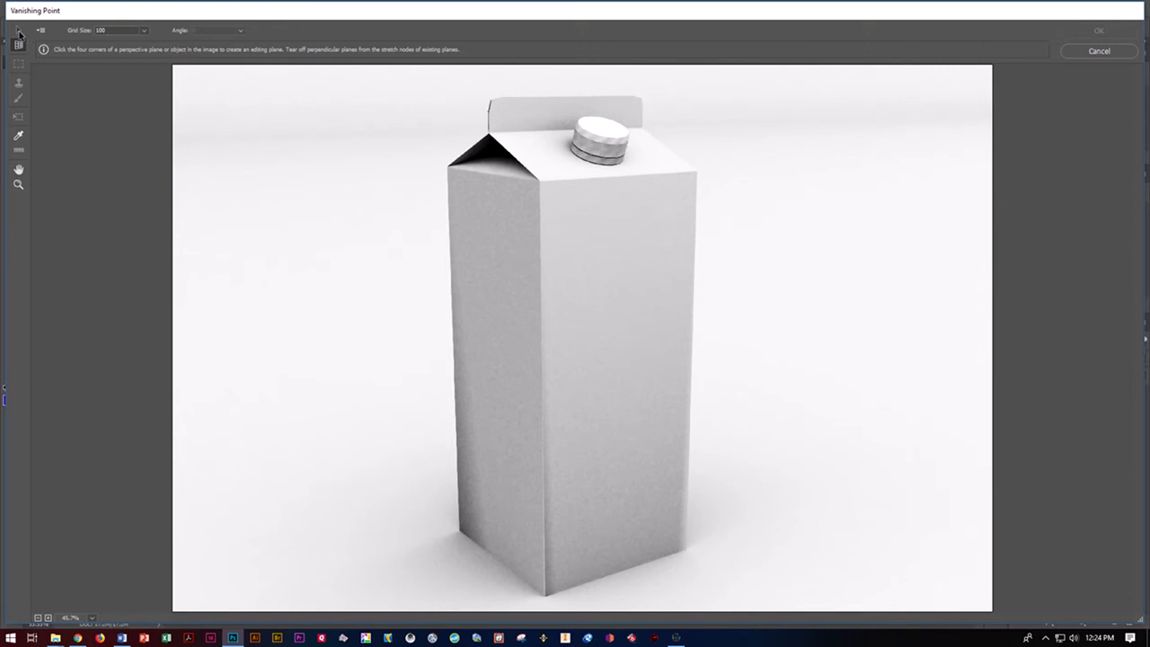
mouse_move(405, 162)
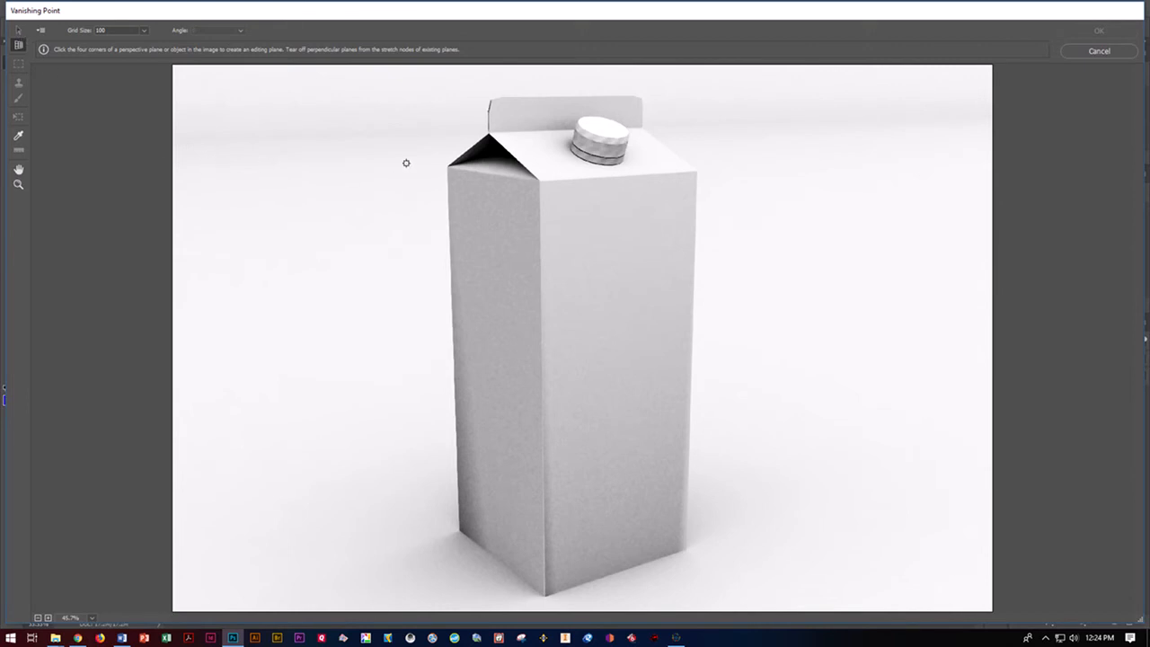
mouse_move(364, 176)
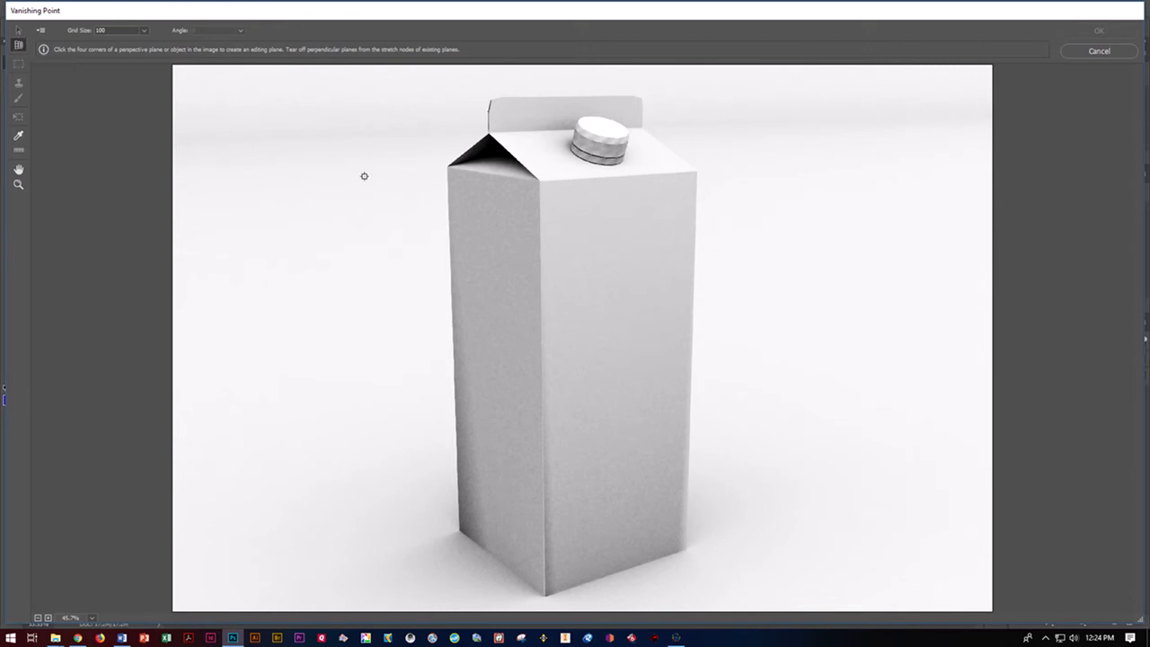
mouse_move(430, 168)
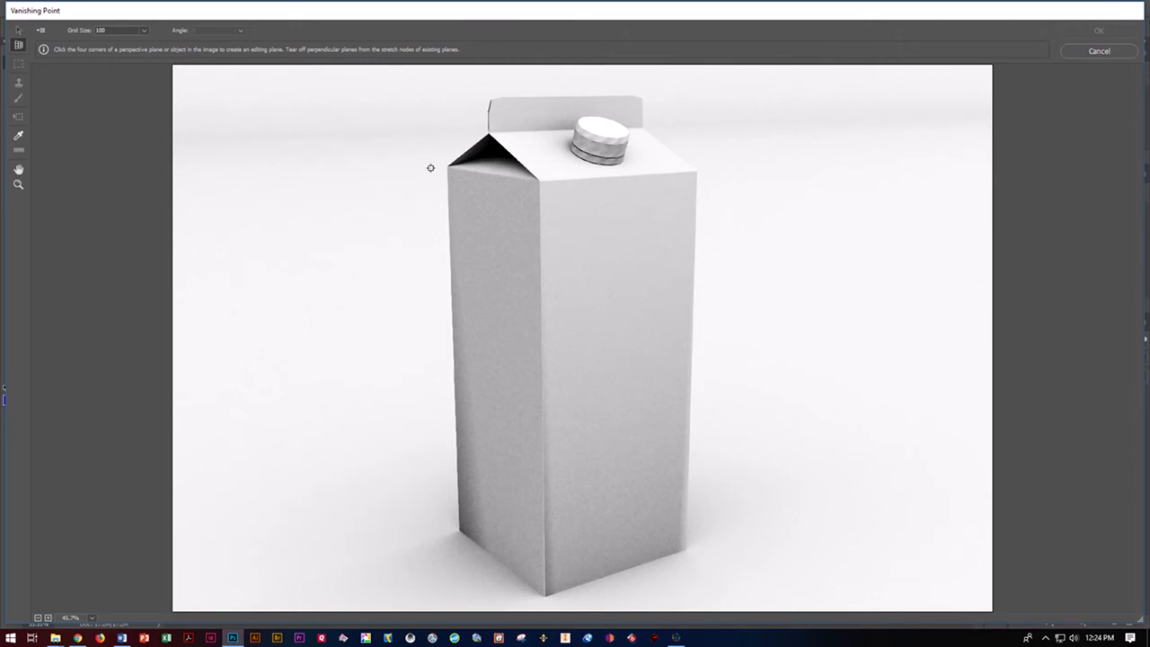
mouse_move(449, 166)
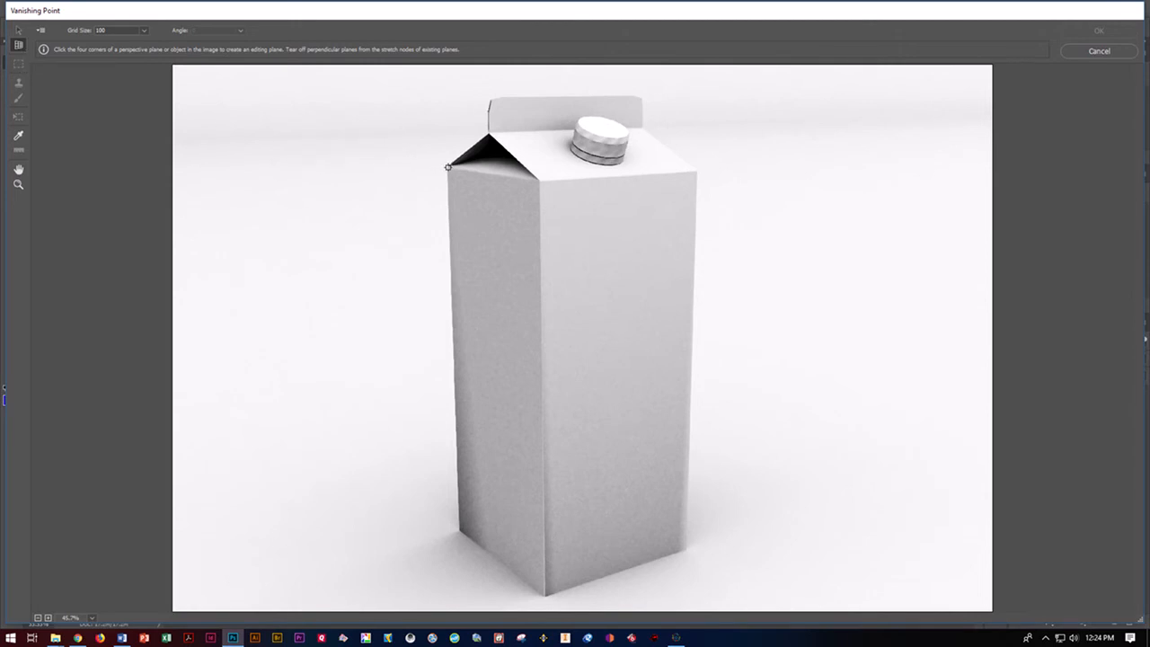
Draw a four-corner perspective plane over the carton's left face, top edge to bottom
left_click(462, 171)
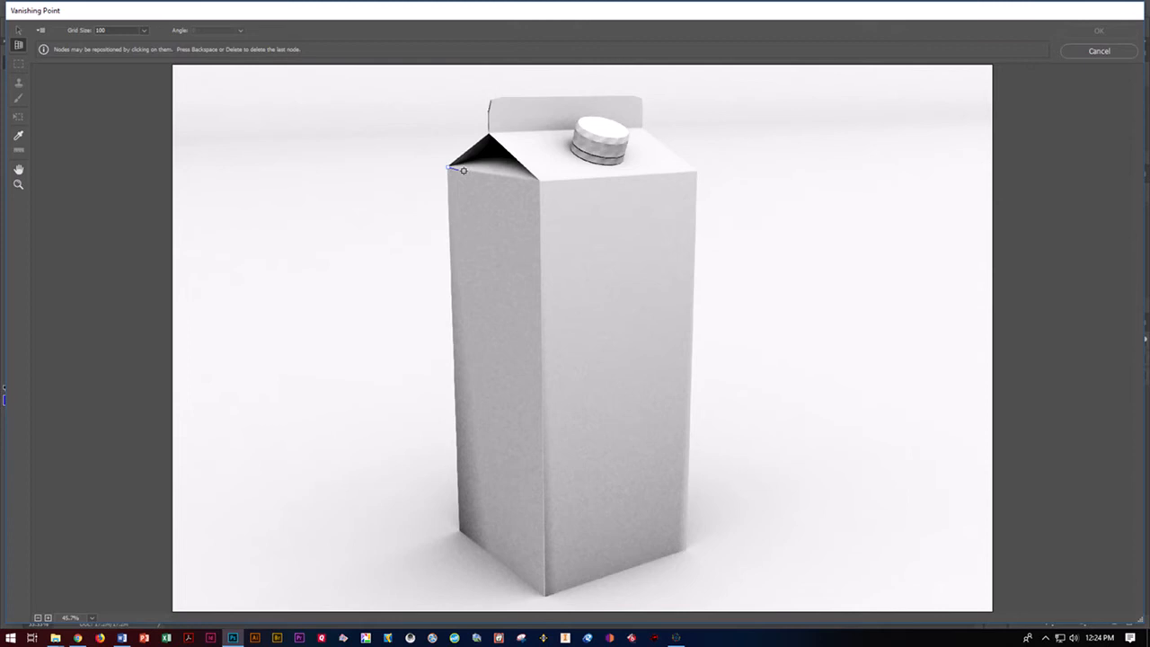
left_click(538, 179)
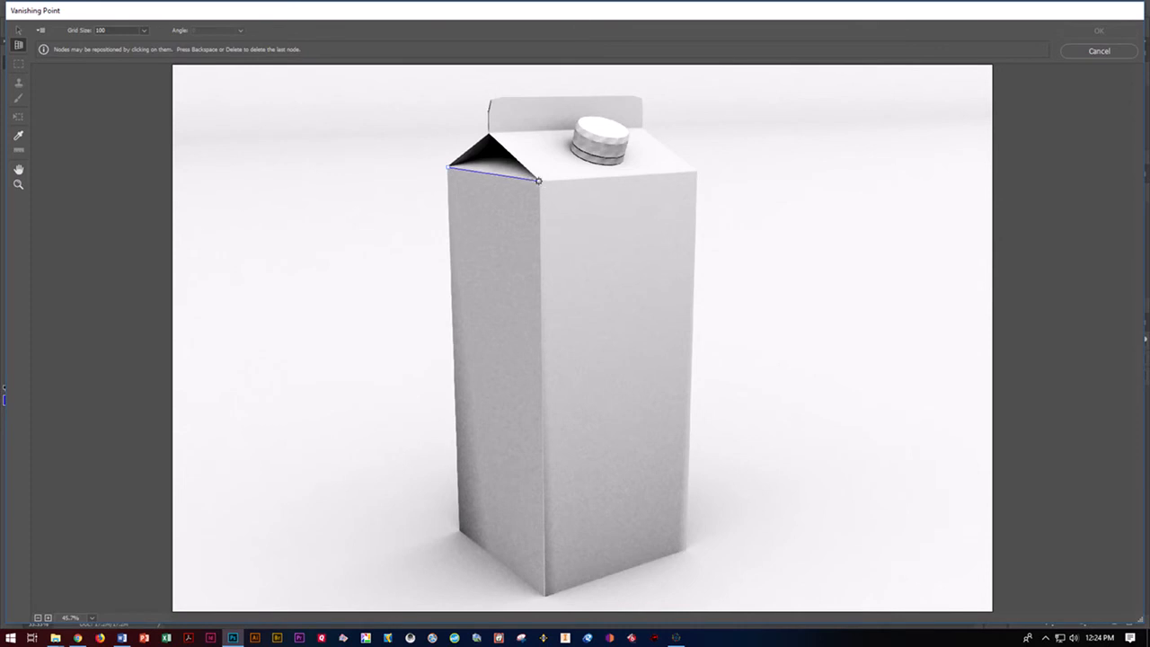
left_click(544, 596)
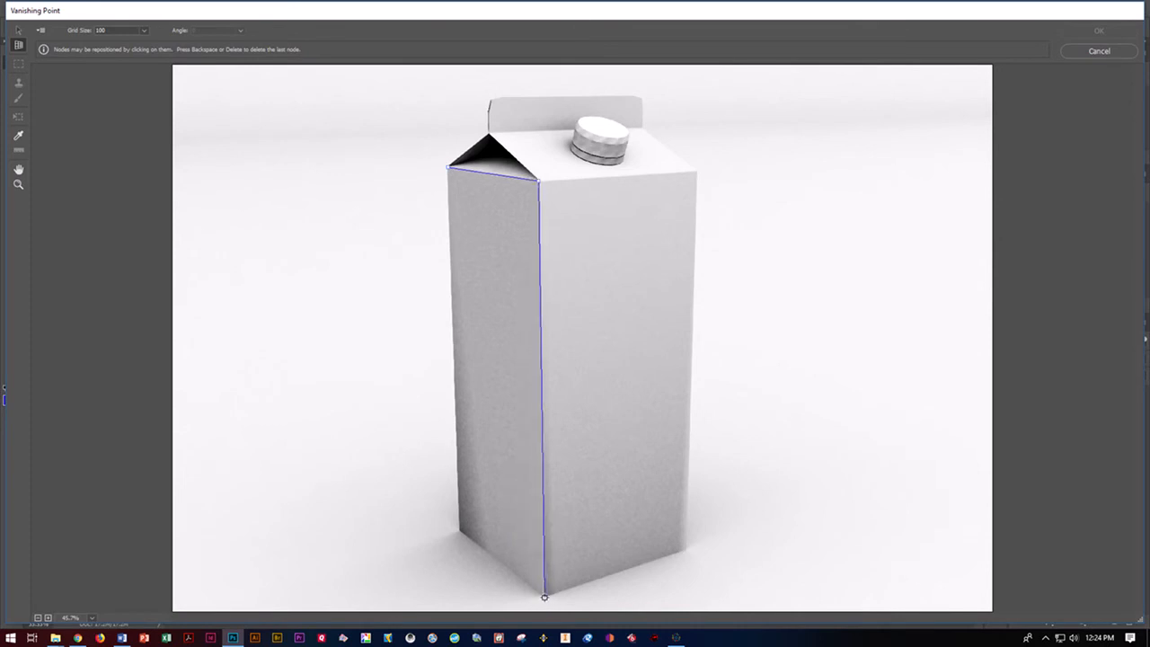
left_click(457, 529)
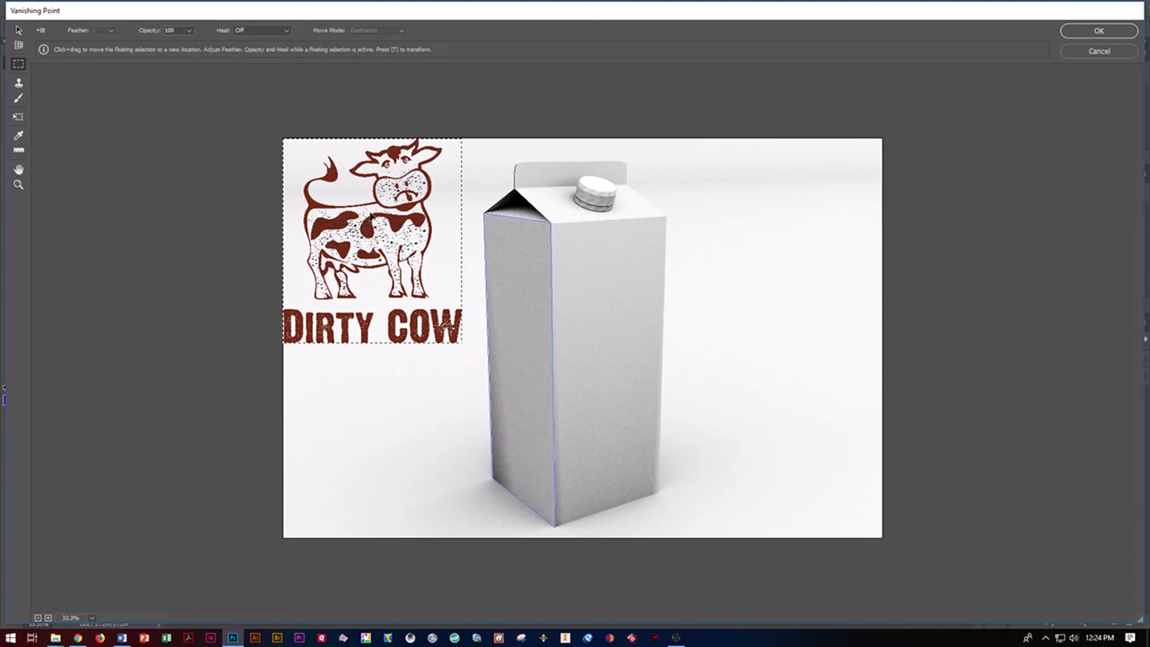
Shrink and narrow the pasted logo, try it on the left face, then pull it off
left_click_drag(371, 243, 521, 359)
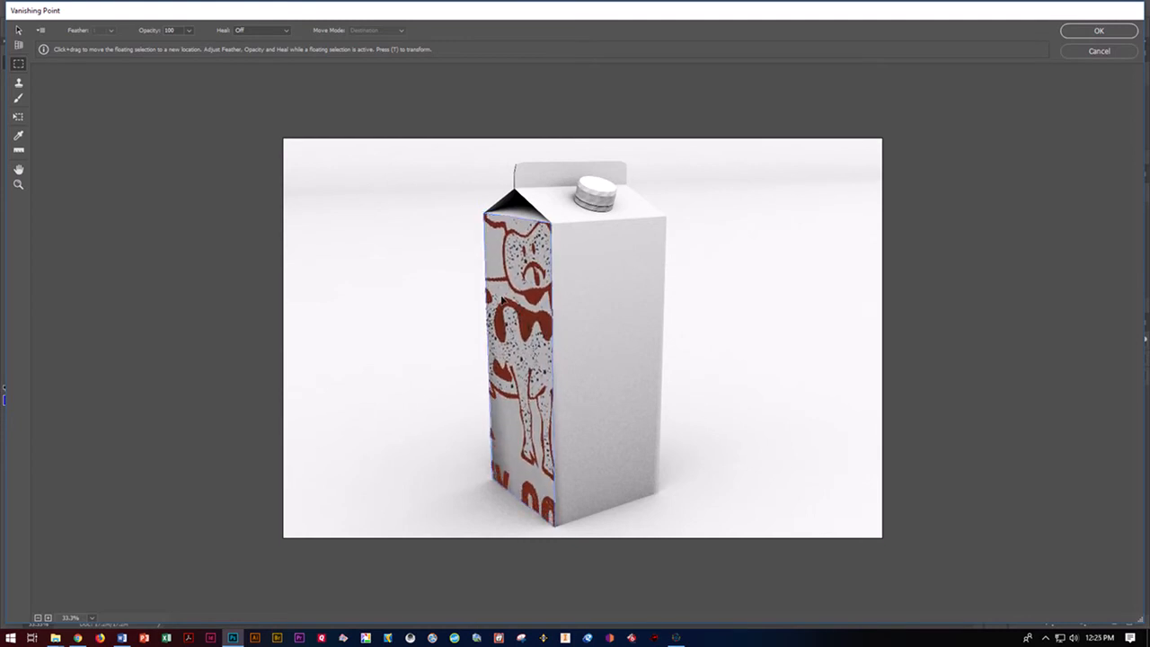
left_click_drag(517, 350, 373, 306)
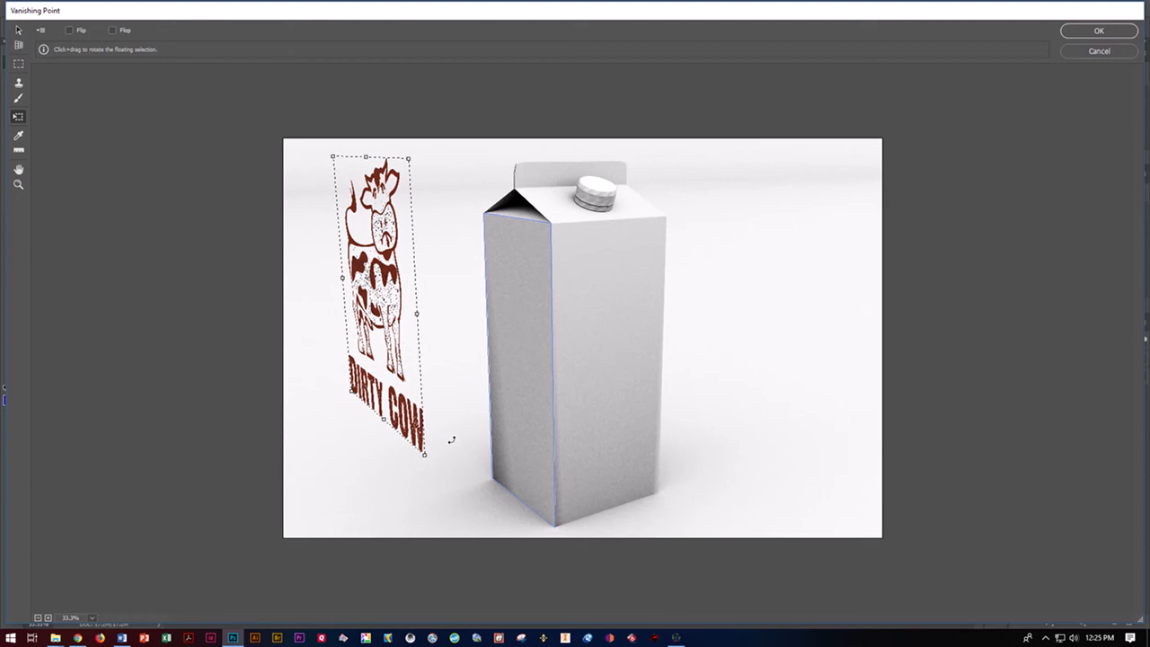
left_click_drag(425, 453, 420, 398)
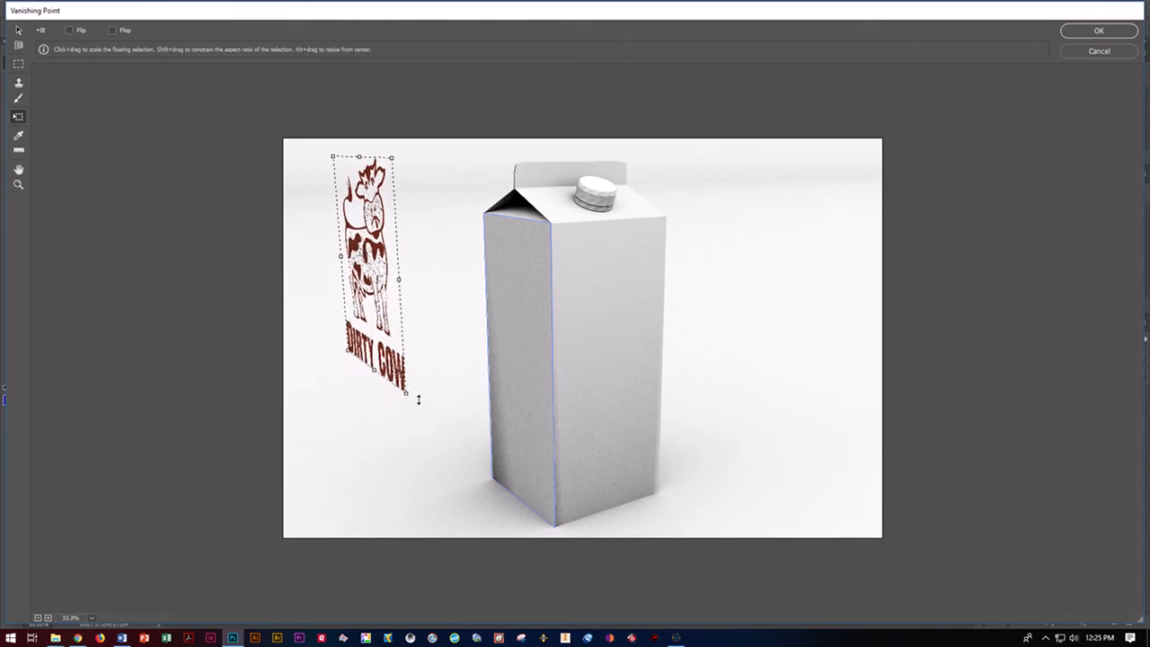
left_click_drag(418, 400, 394, 328)
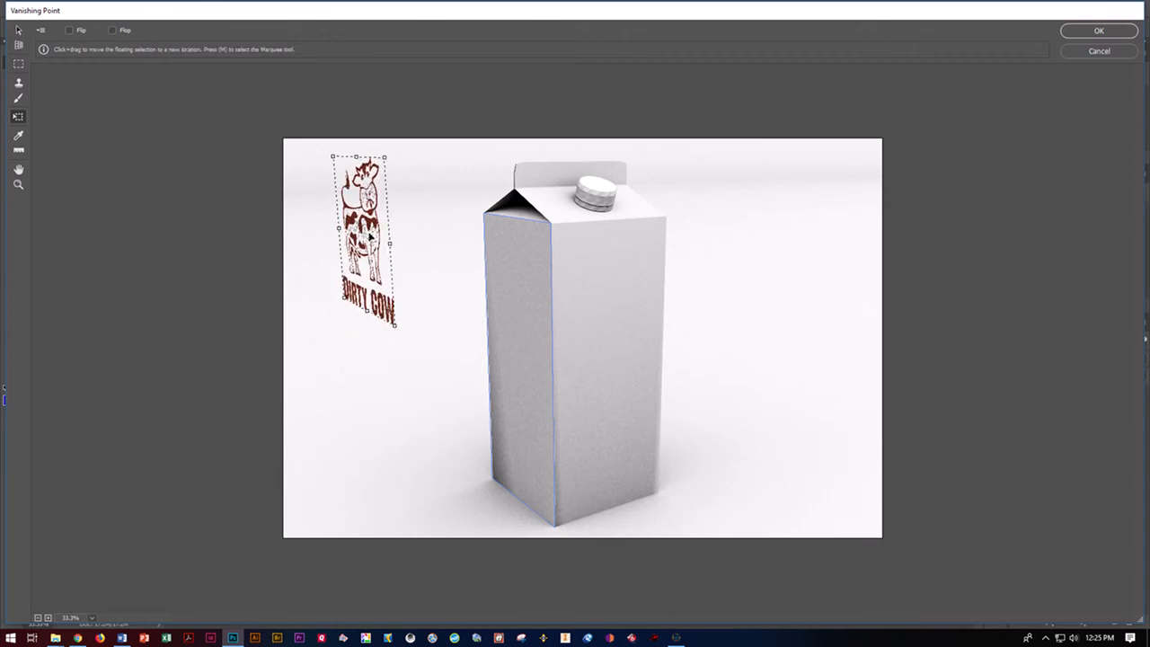
left_click_drag(359, 238, 404, 324)
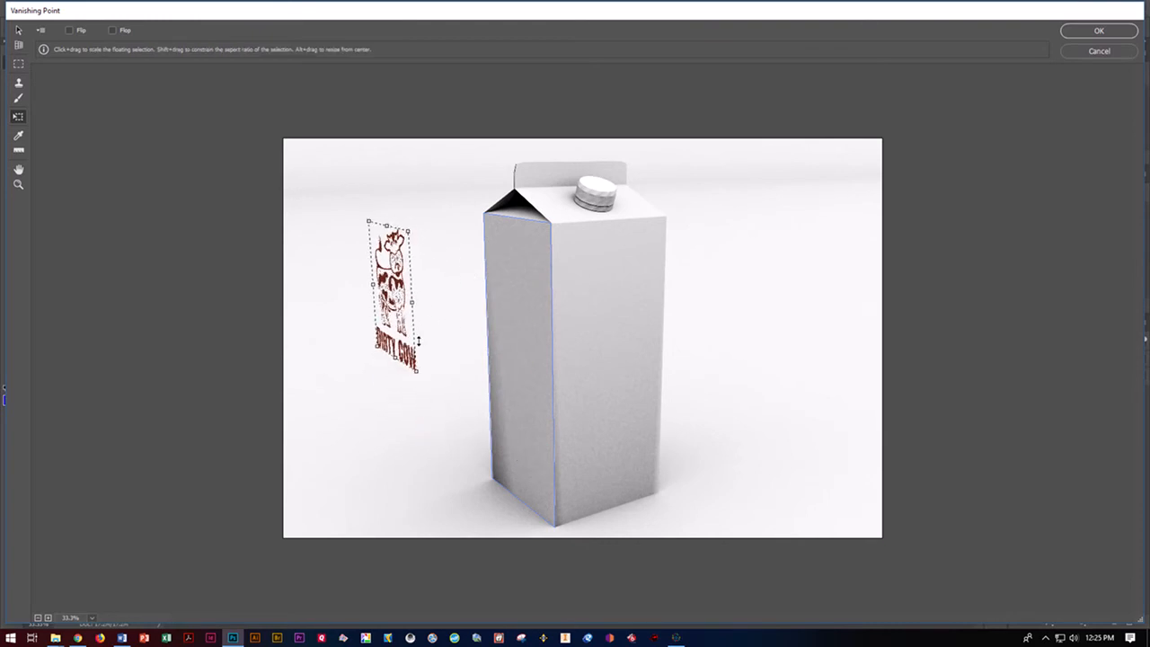
left_click_drag(391, 297, 521, 346)
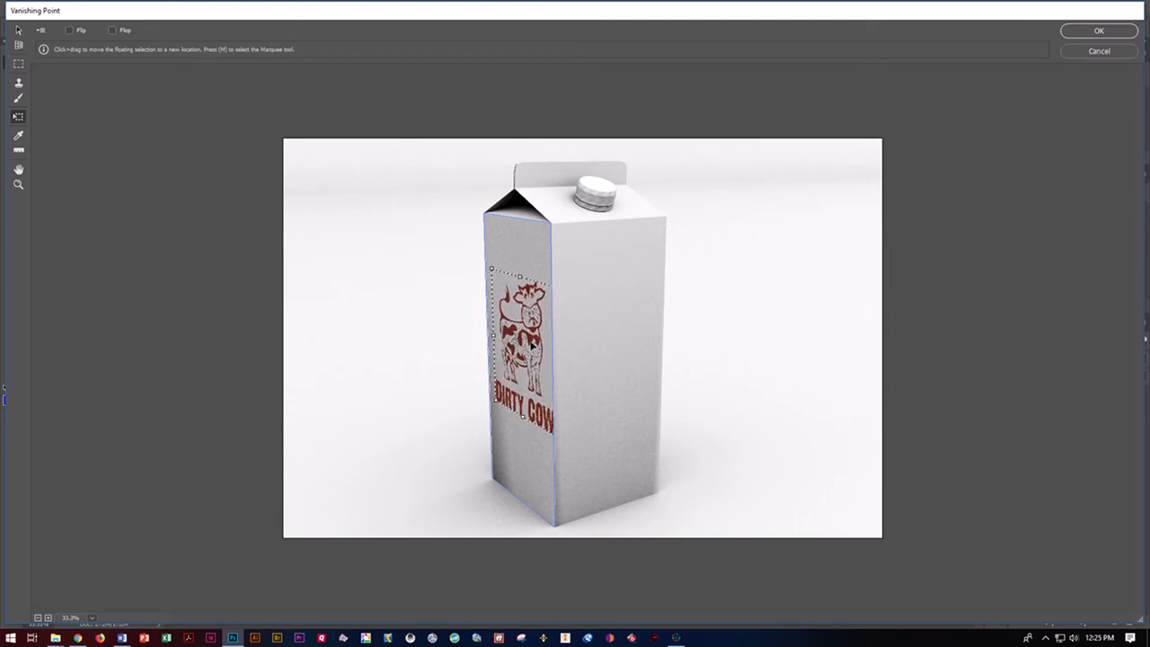
left_click_drag(521, 345, 519, 350)
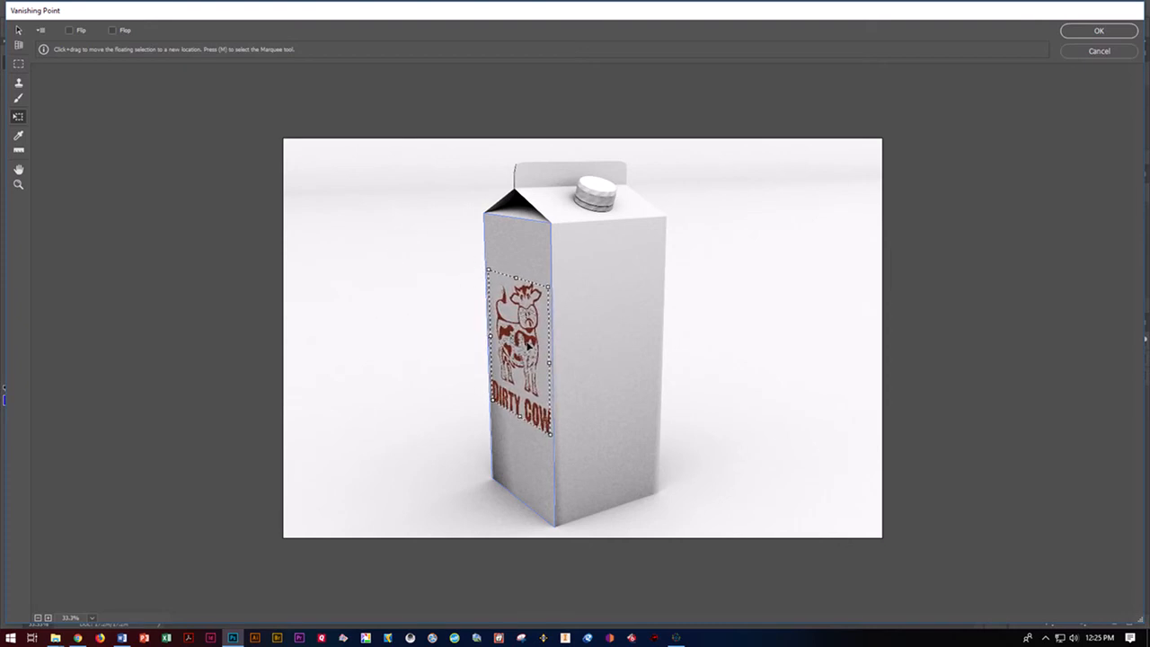
mouse_move(718, 377)
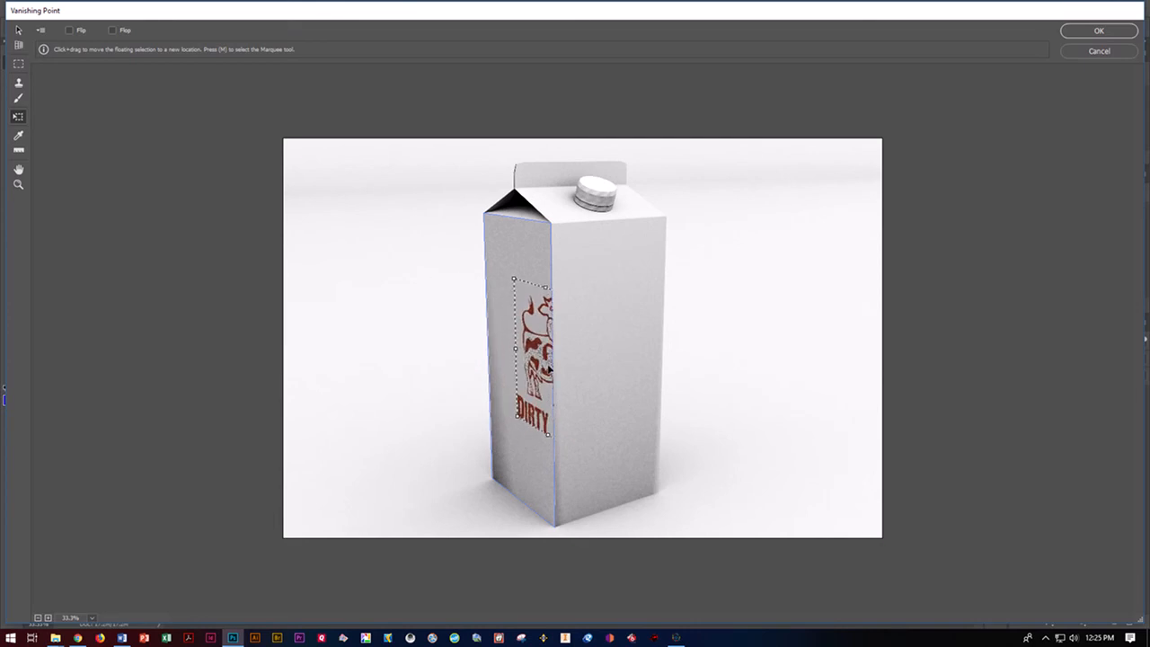
left_click_drag(530, 355, 404, 318)
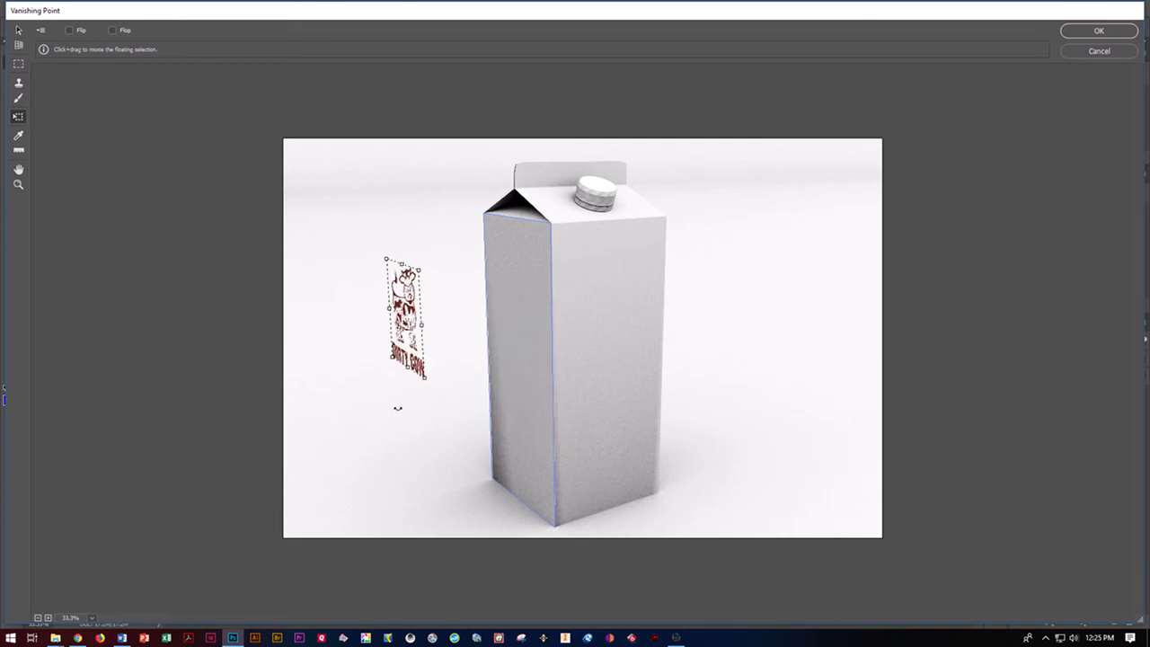
Discard the edit, reopen Vanishing Point and outline a new left-face plane
left_click(18, 30)
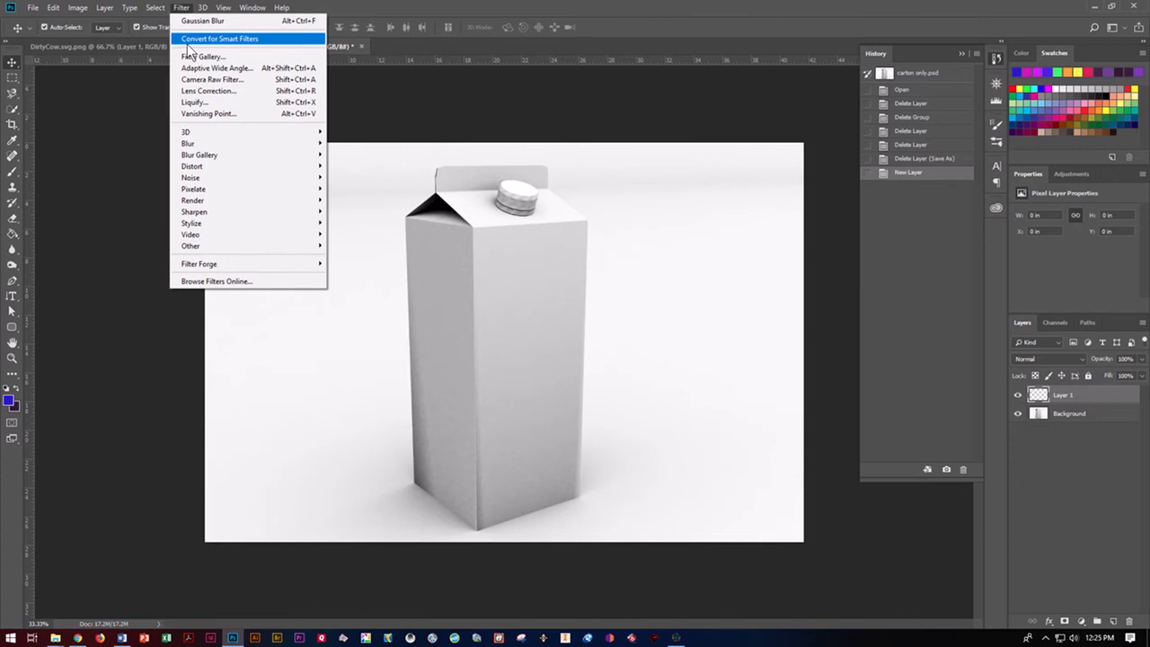
left_click(207, 113)
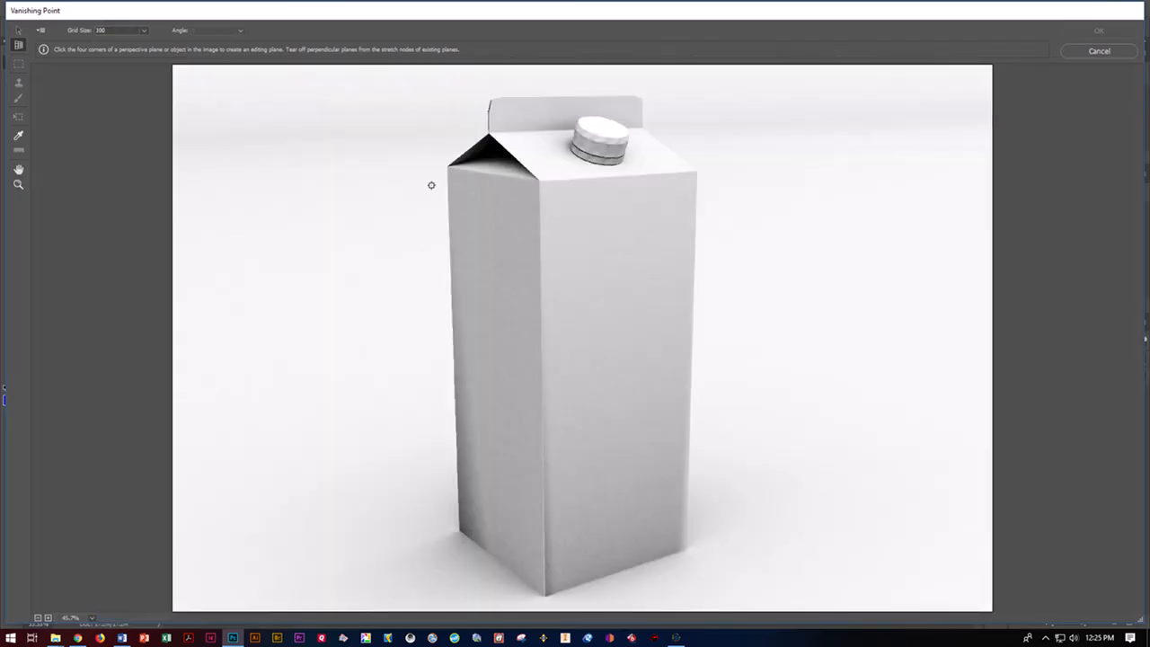
mouse_move(440, 169)
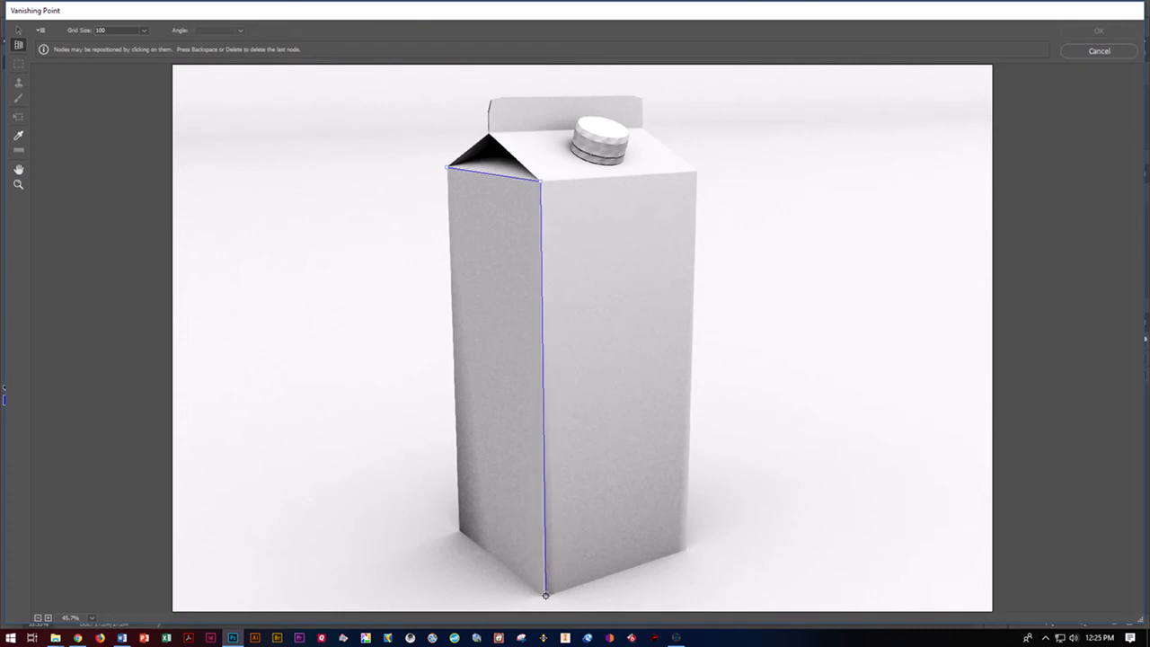
left_click(461, 532)
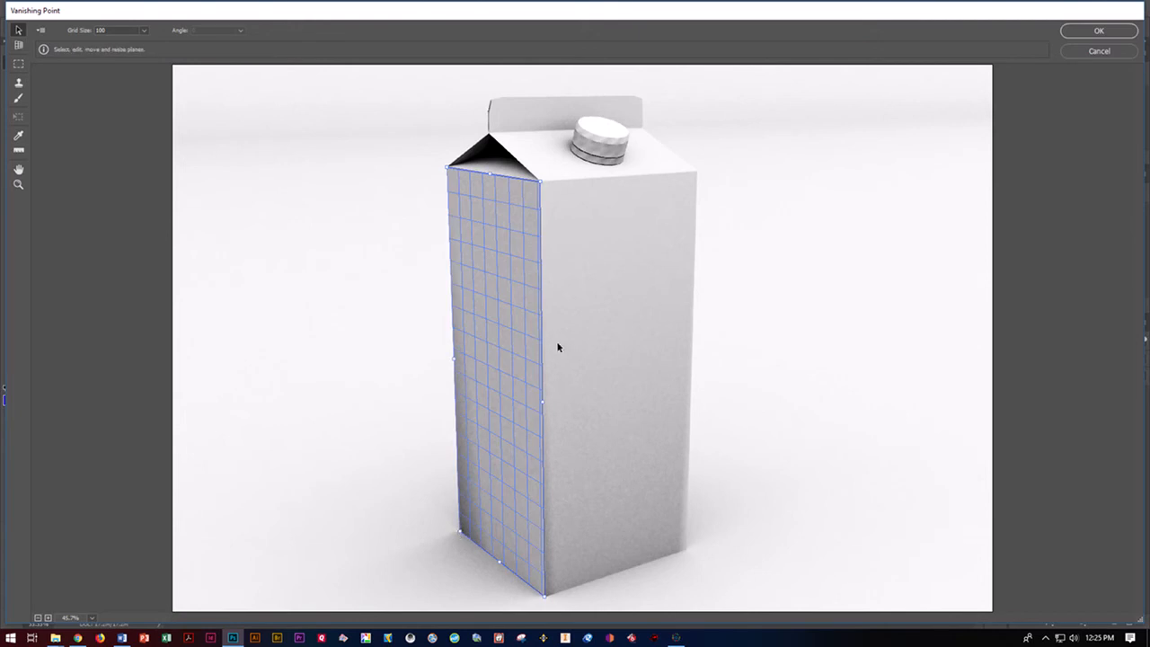
mouse_move(628, 350)
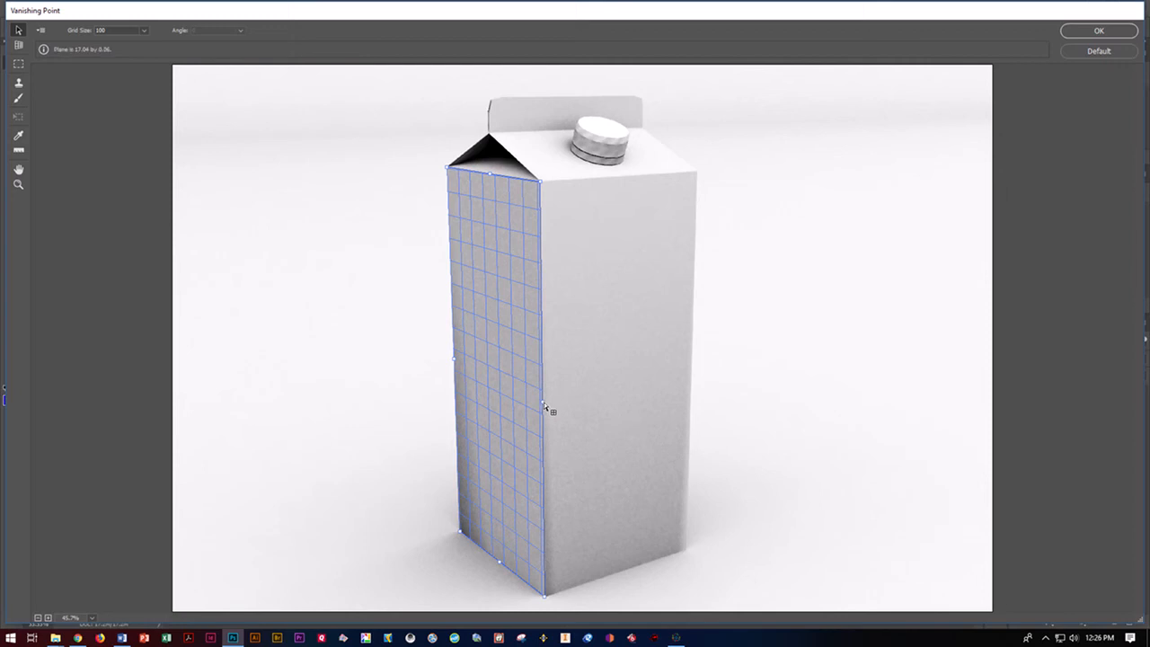
Tear off a perpendicular plane onto the carton's right face and select it
left_click_drag(543, 410, 690, 399)
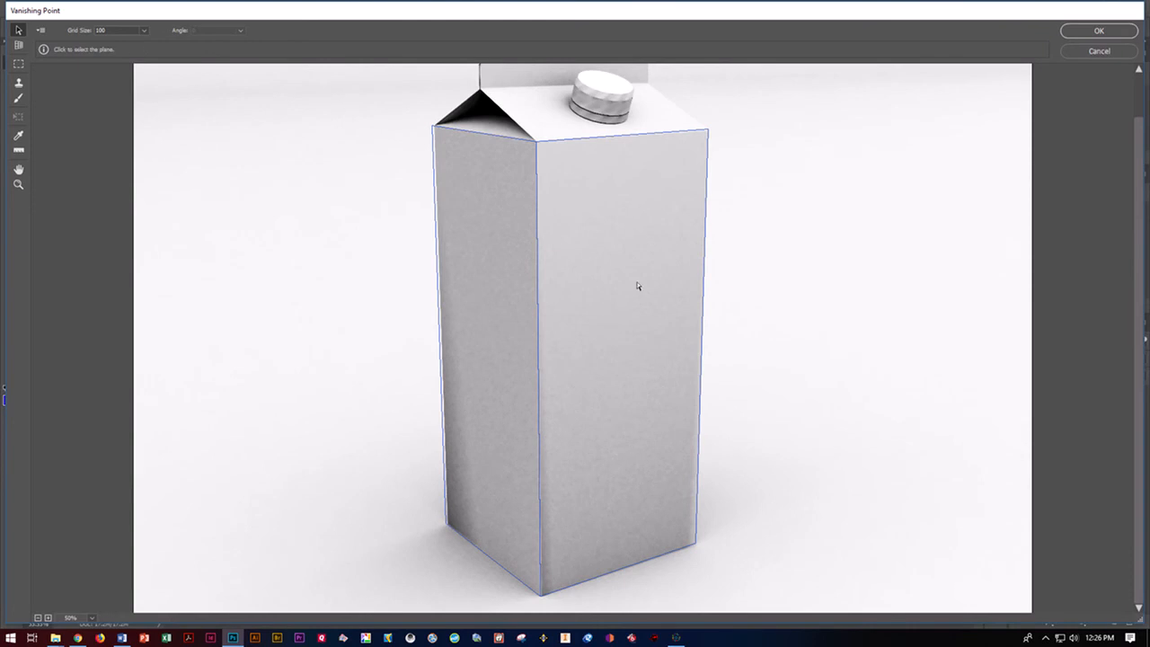
left_click(434, 129)
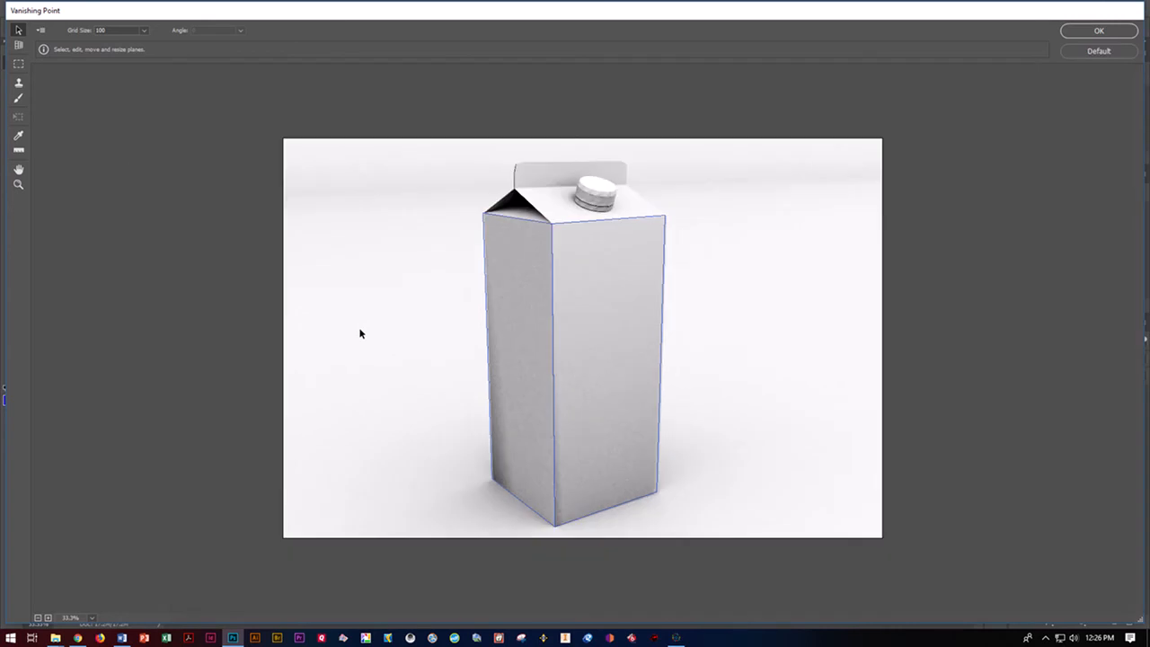
mouse_move(224, 216)
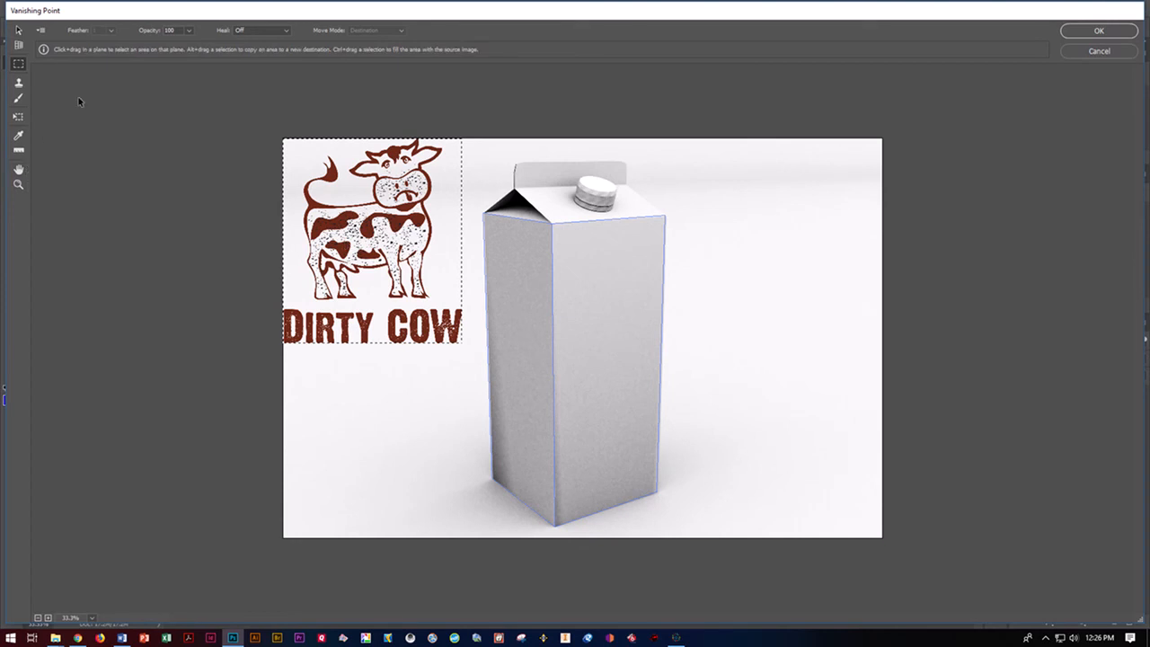
Shrink the pasted logo, move it onto the carton's corner, and resize it across both faces
left_click(17, 117)
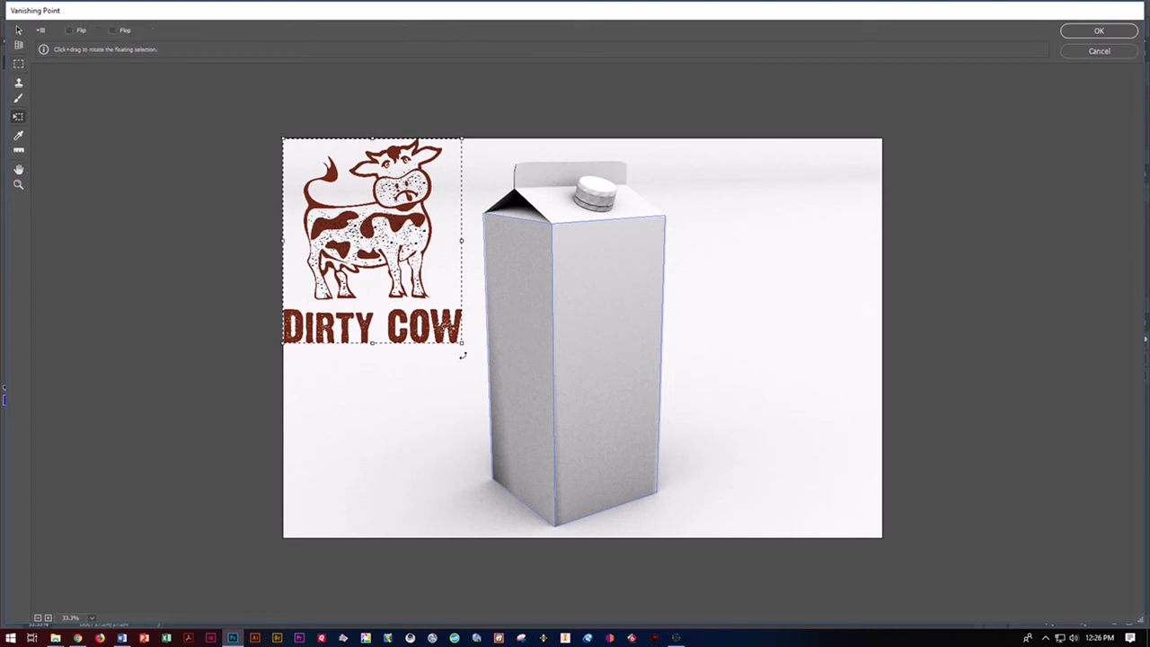
left_click_drag(461, 344, 404, 279)
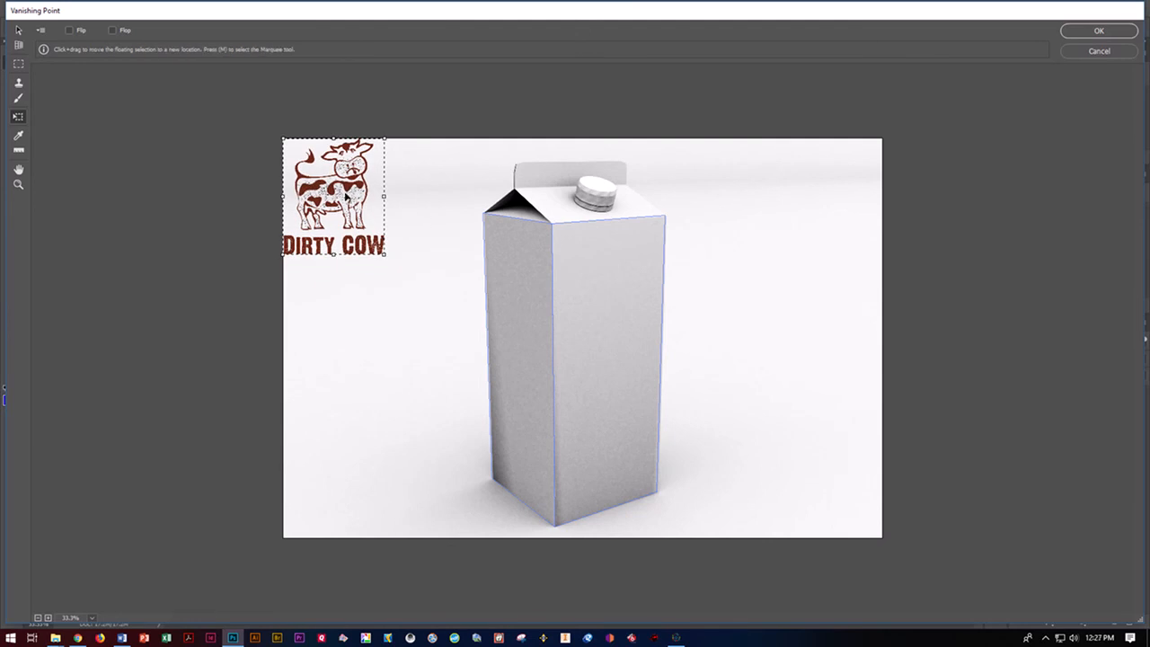
left_click_drag(334, 195, 544, 360)
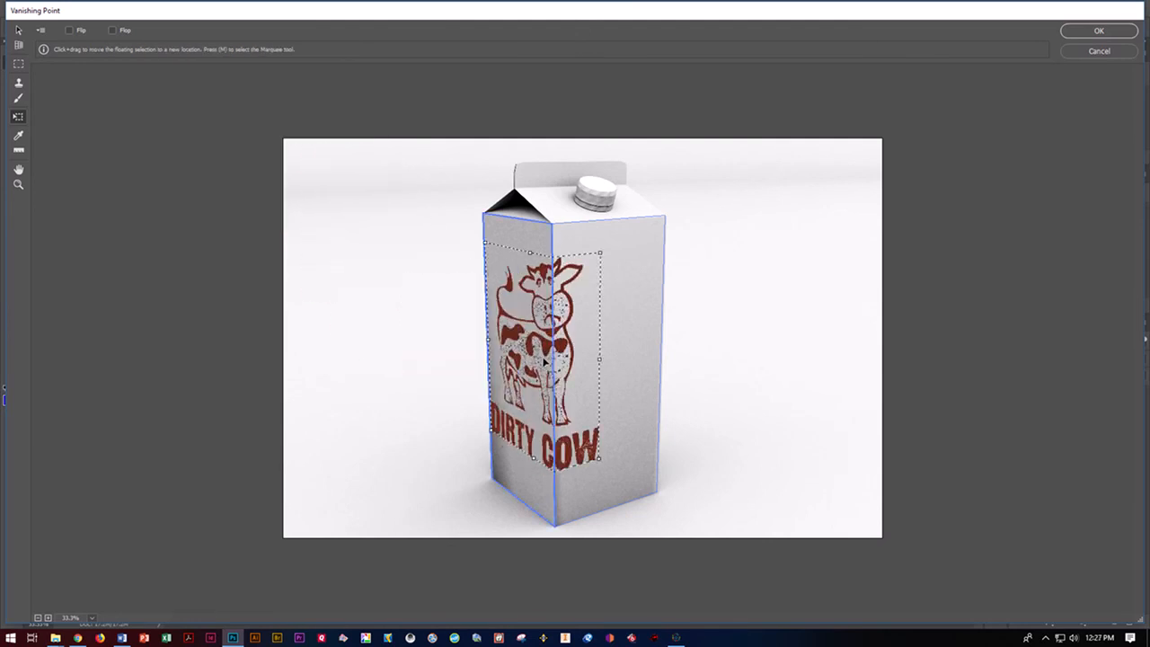
left_click_drag(534, 354, 570, 368)
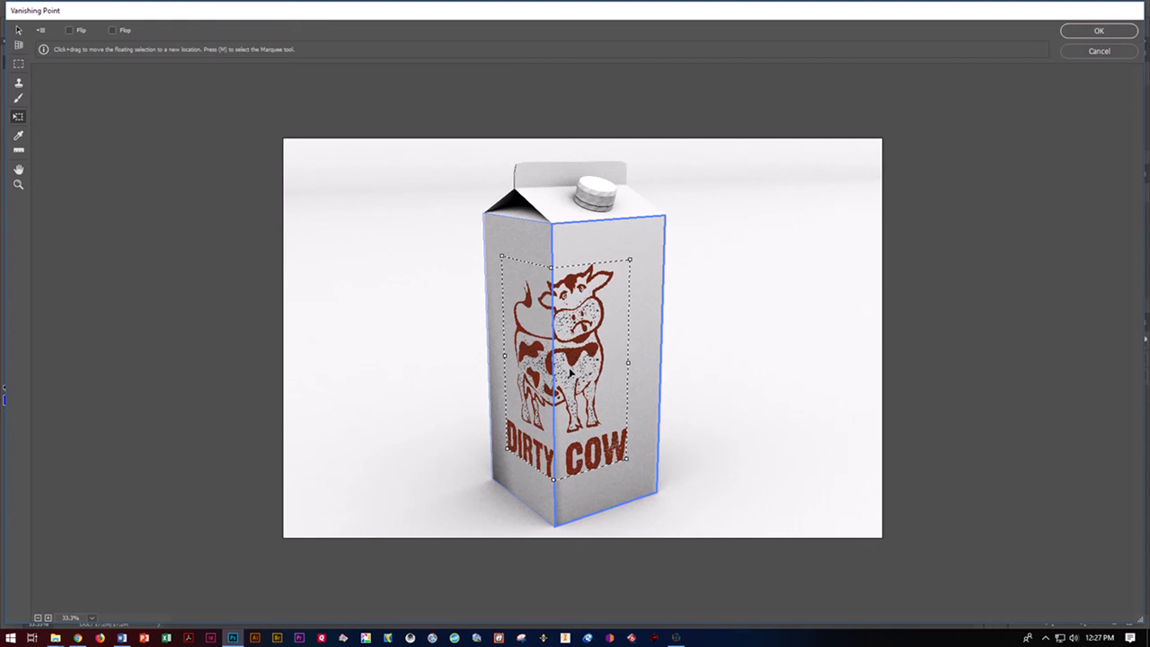
left_click_drag(565, 368, 597, 377)
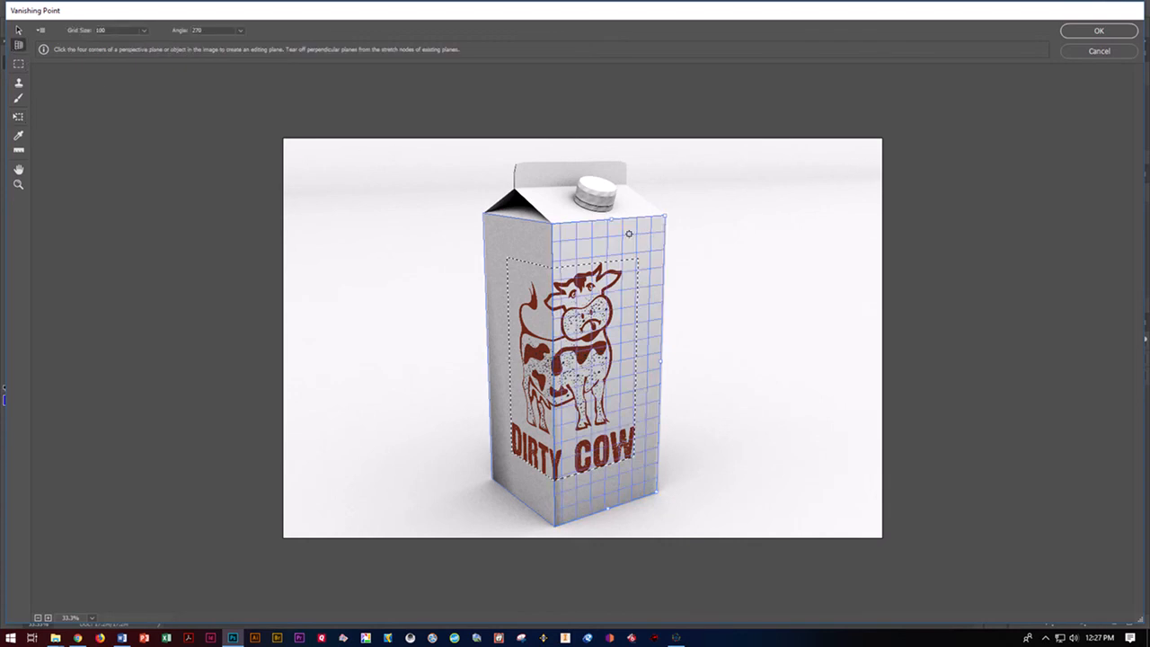
mouse_move(615, 224)
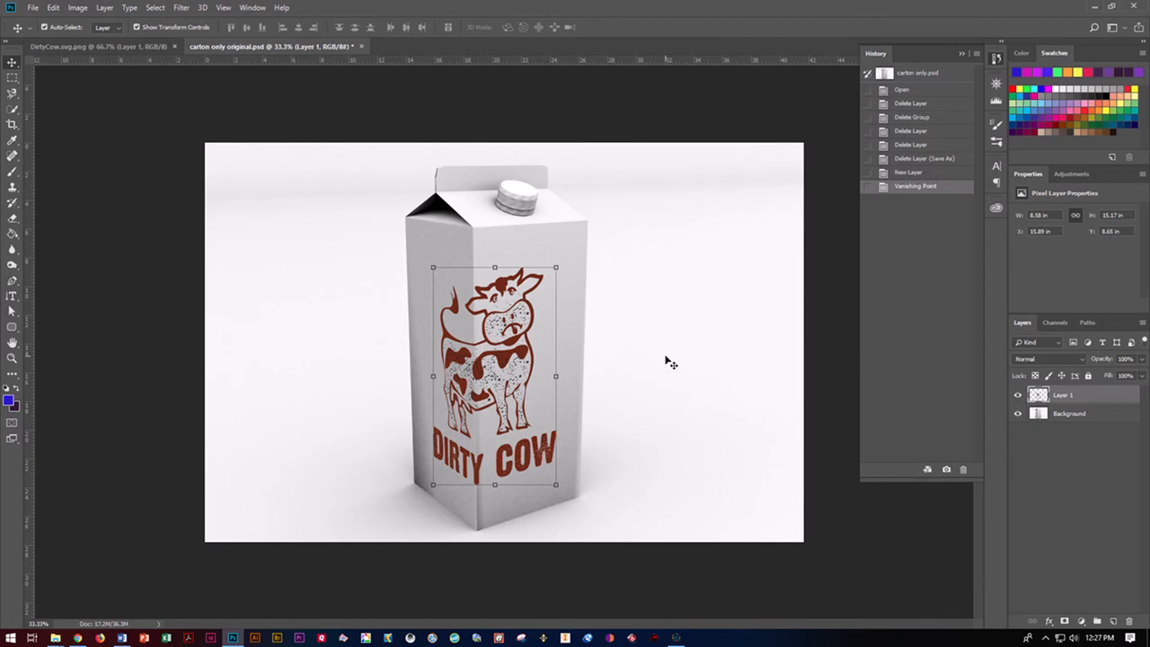
mouse_move(672, 360)
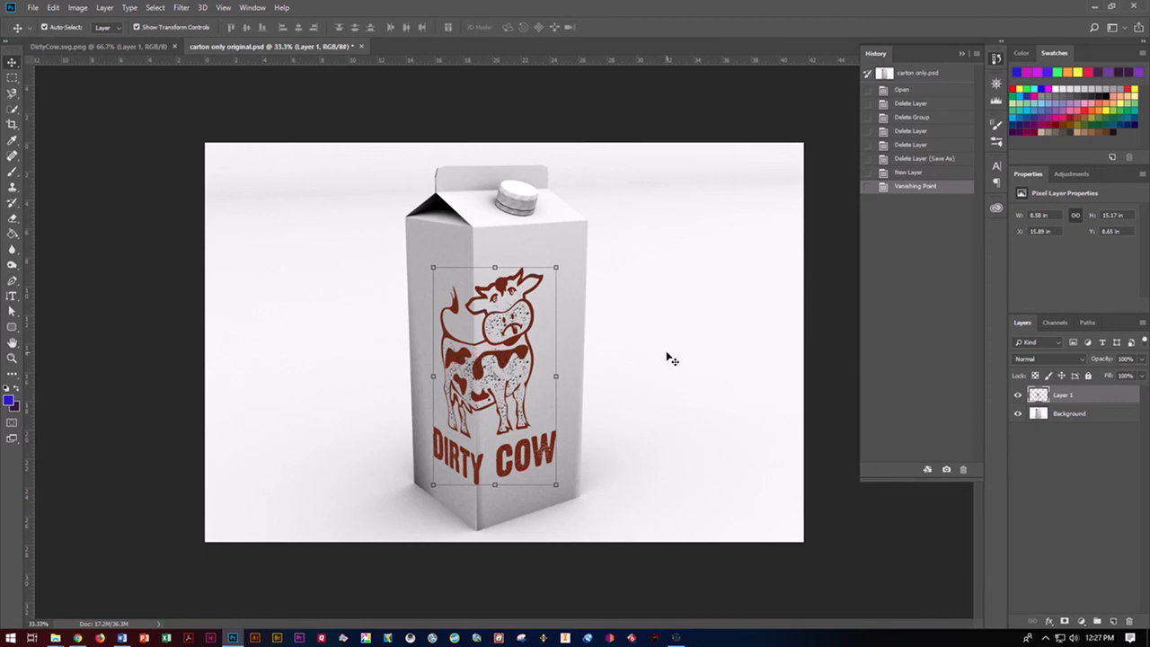
Drag the Background carton photo and Layer 1 logo alternately across the canvas
left_click(1069, 413)
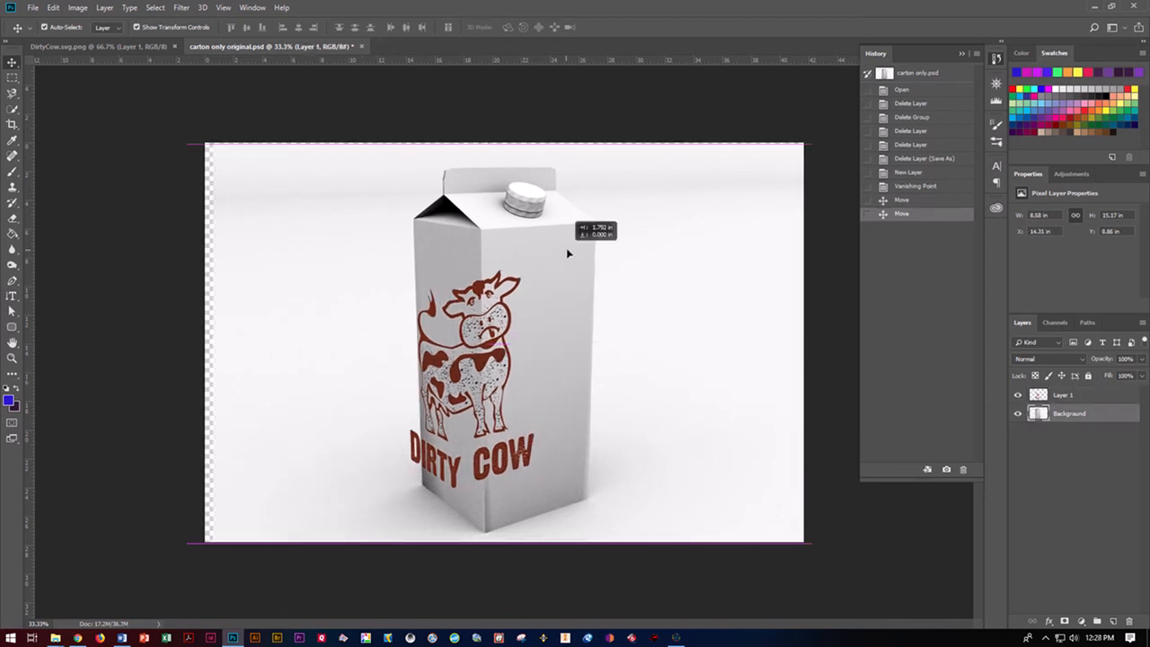
left_click_drag(566, 254, 467, 319)
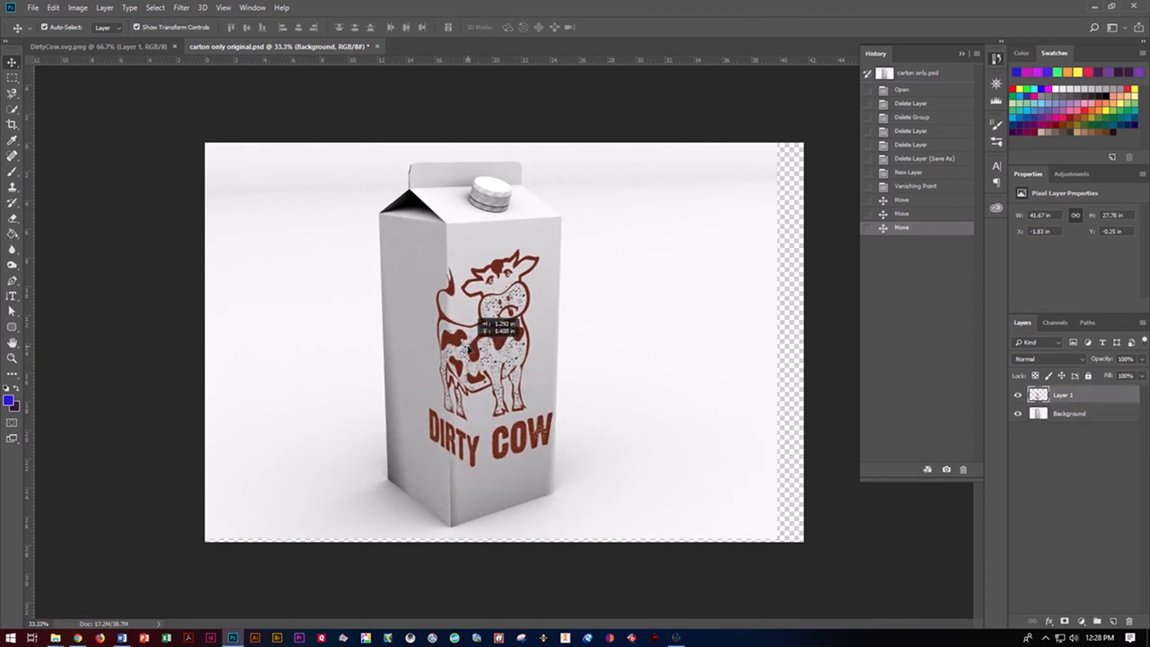
left_click_drag(489, 351, 471, 324)
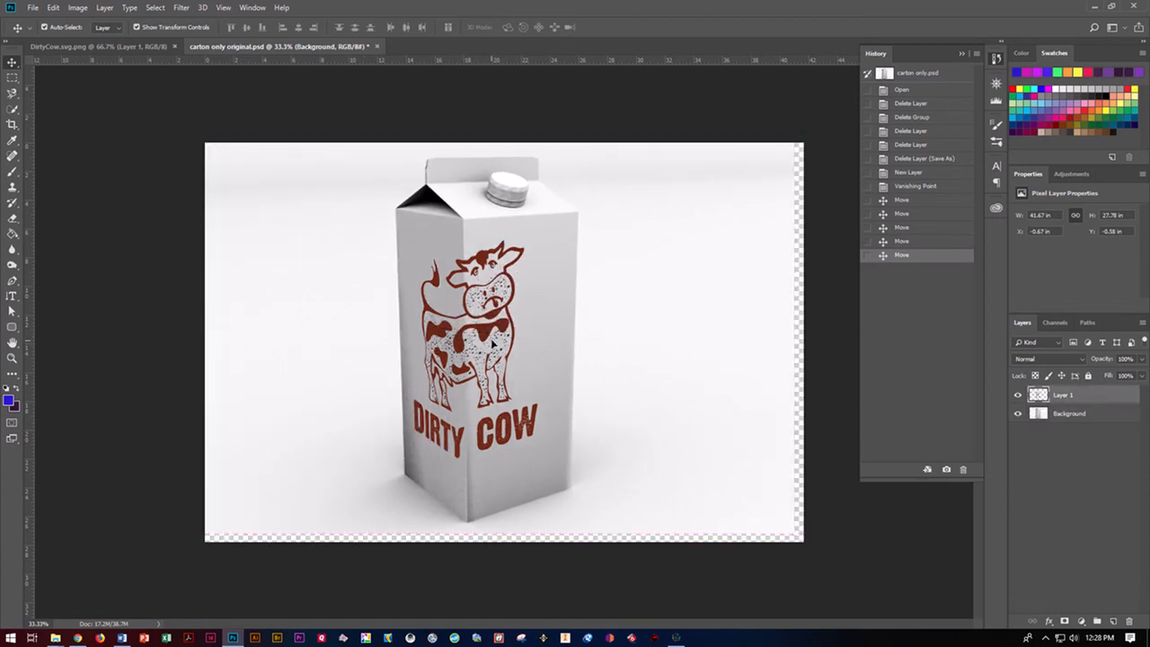
left_click_drag(471, 341, 508, 342)
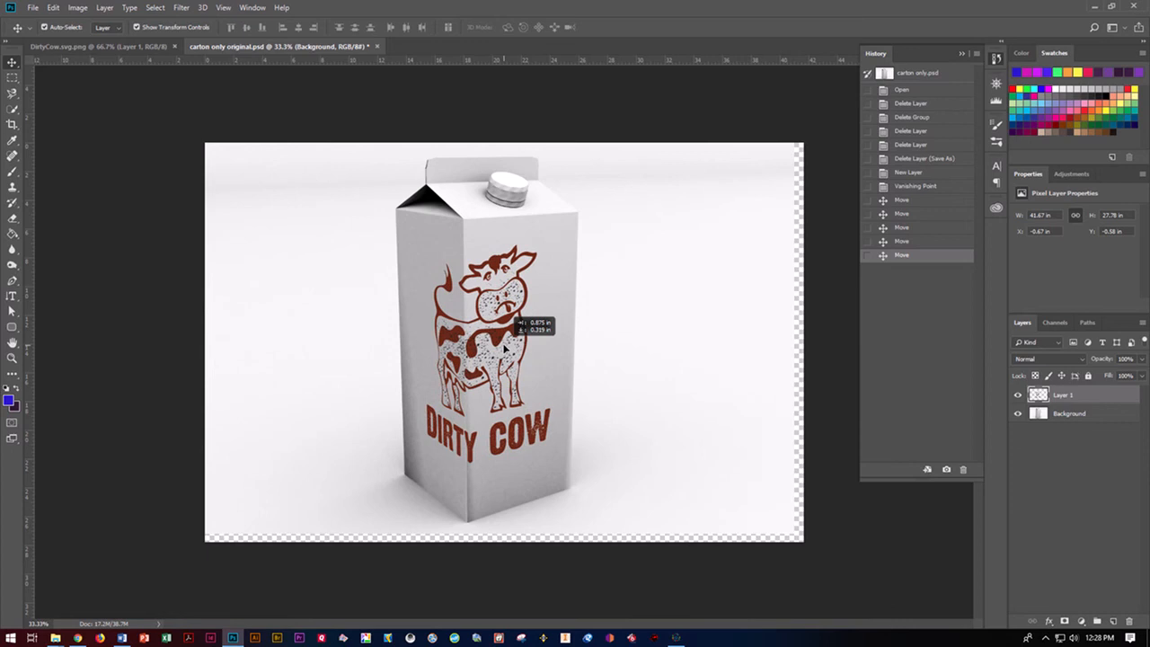
left_click_drag(485, 350, 647, 350)
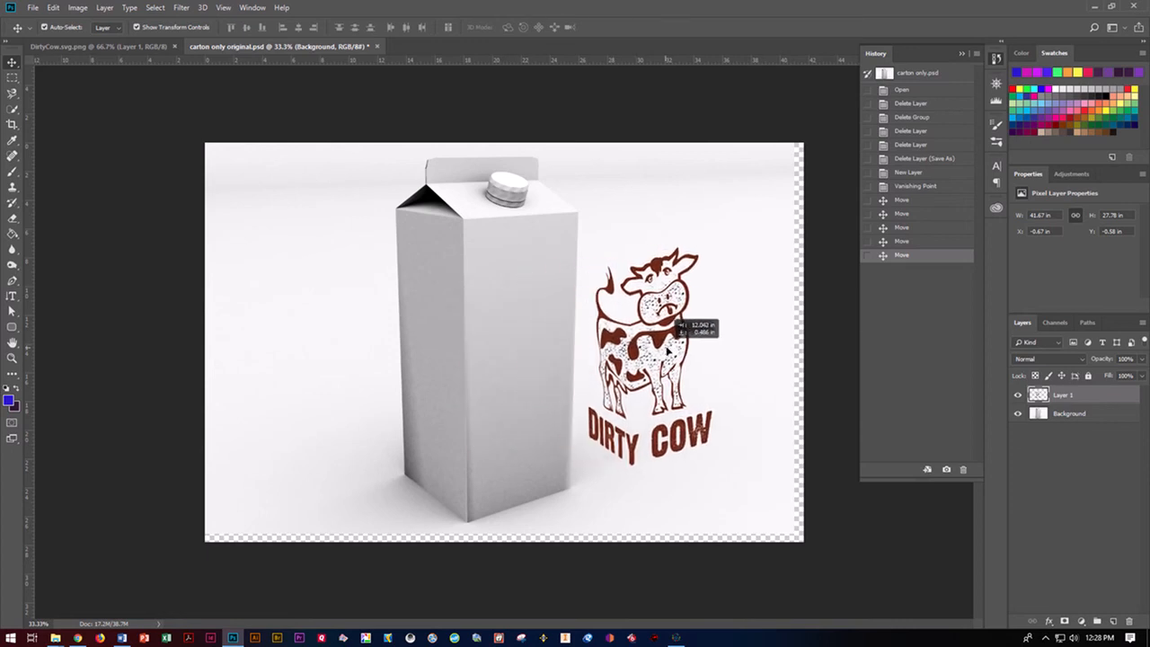
left_click_drag(646, 350, 602, 350)
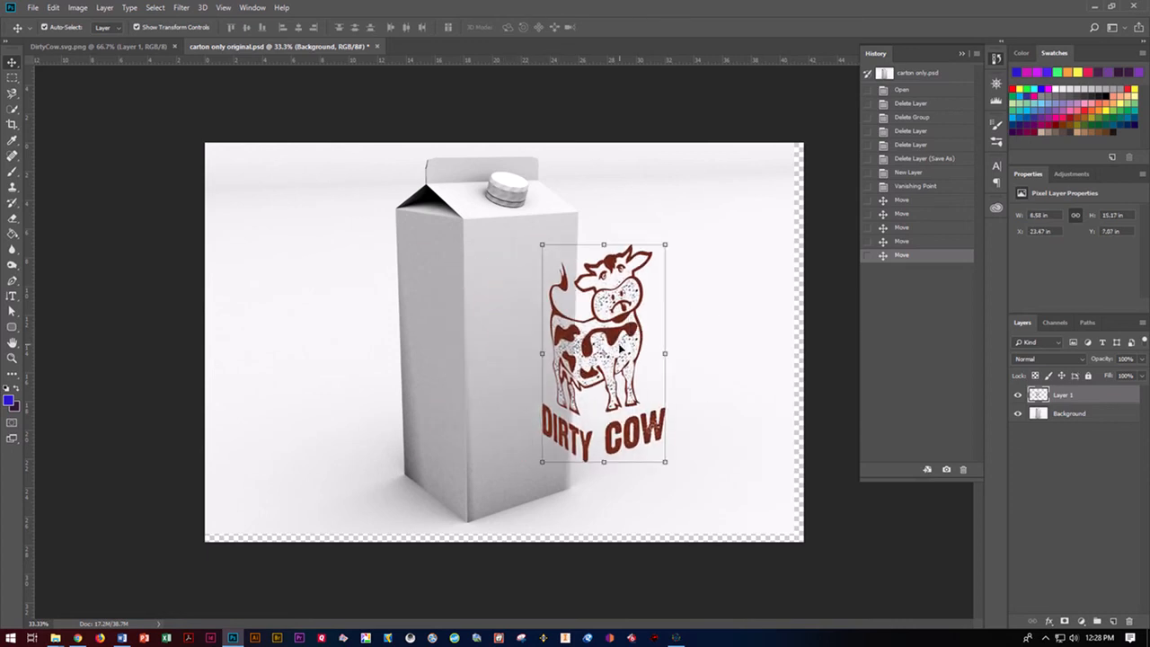
left_click(1069, 413)
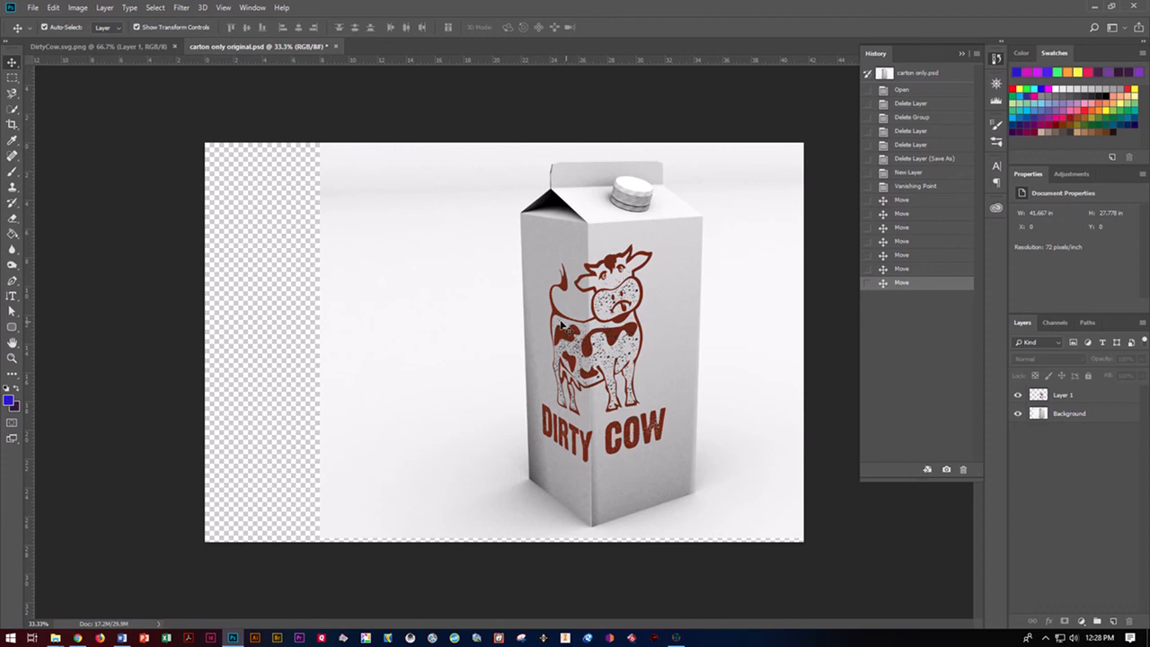
mouse_move(332, 528)
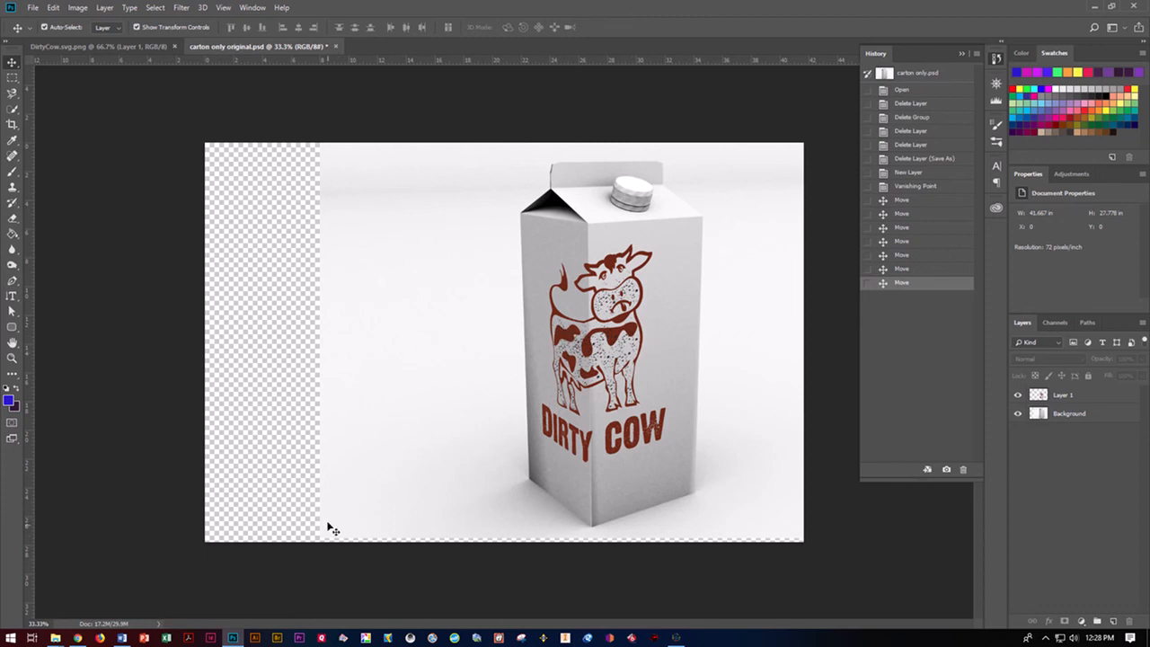
mouse_move(566, 211)
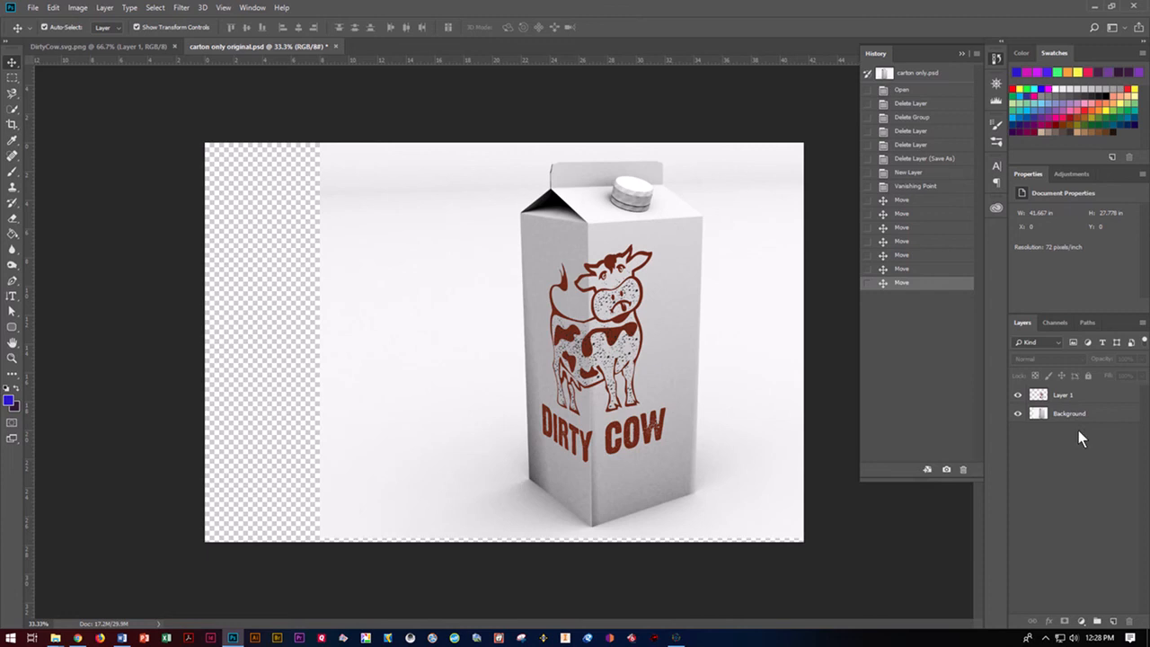
mouse_move(761, 383)
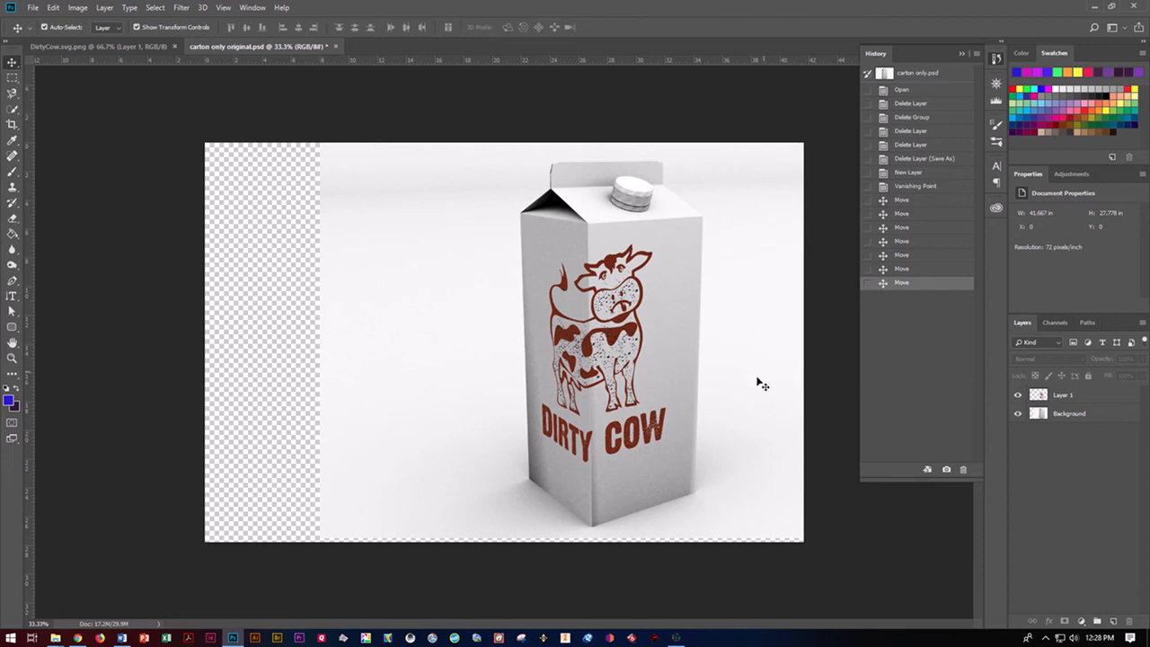
mouse_move(814, 414)
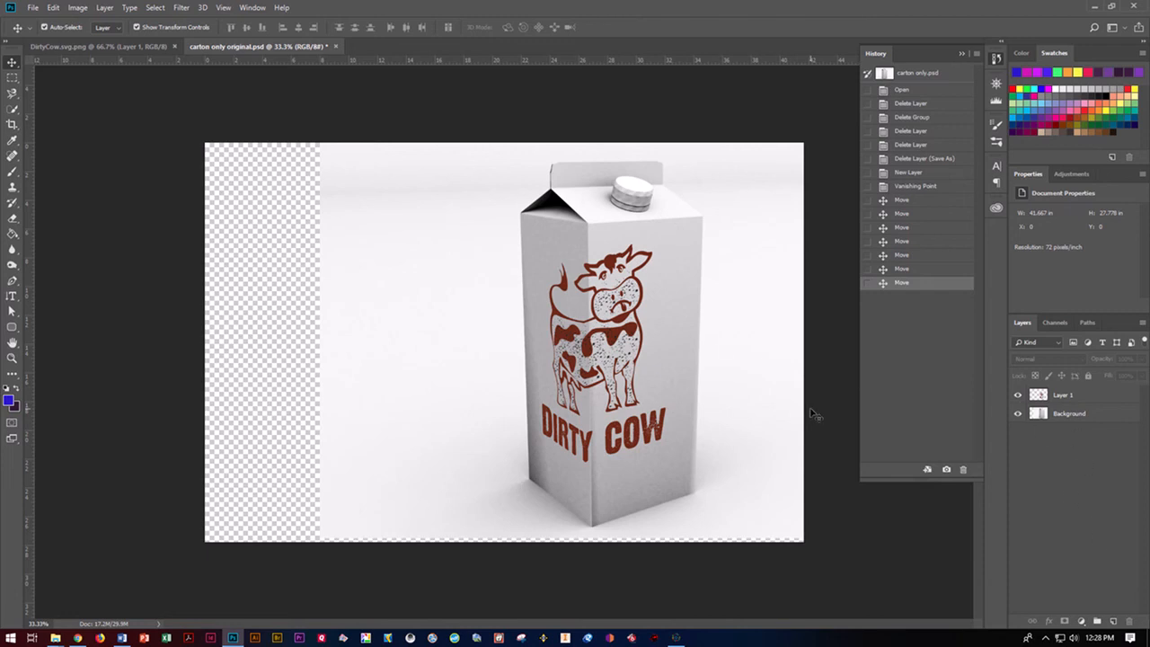
mouse_move(31, 7)
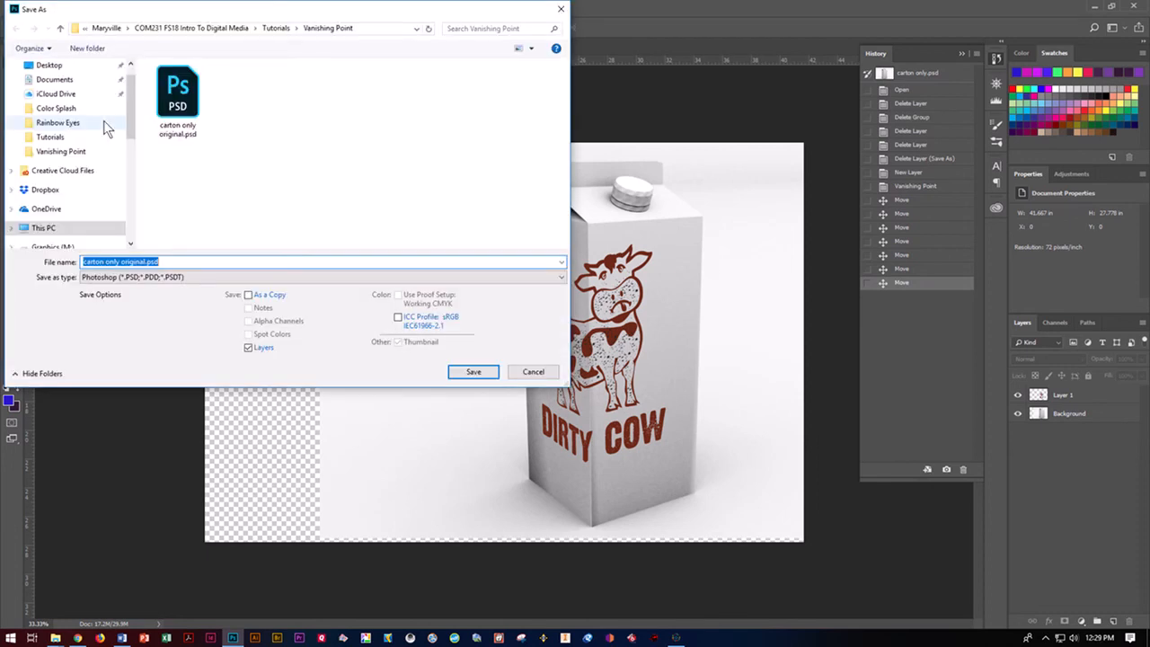
Name the file 'doser dirty cow' and save it as a layered PSD
type("doser c")
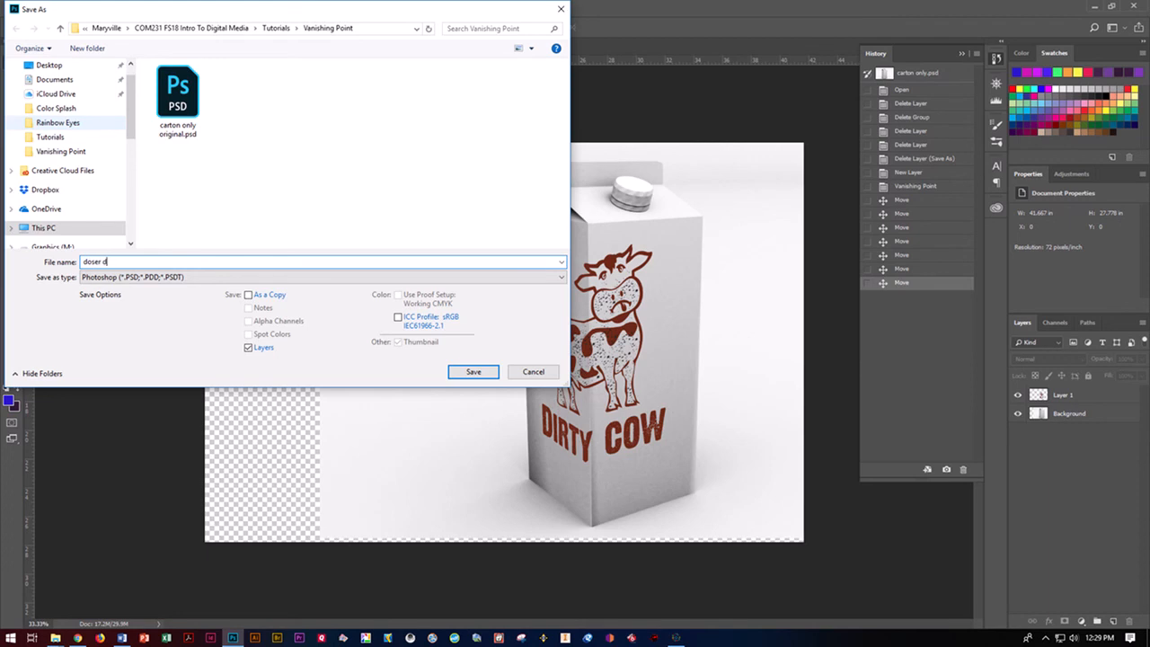
type("dirty")
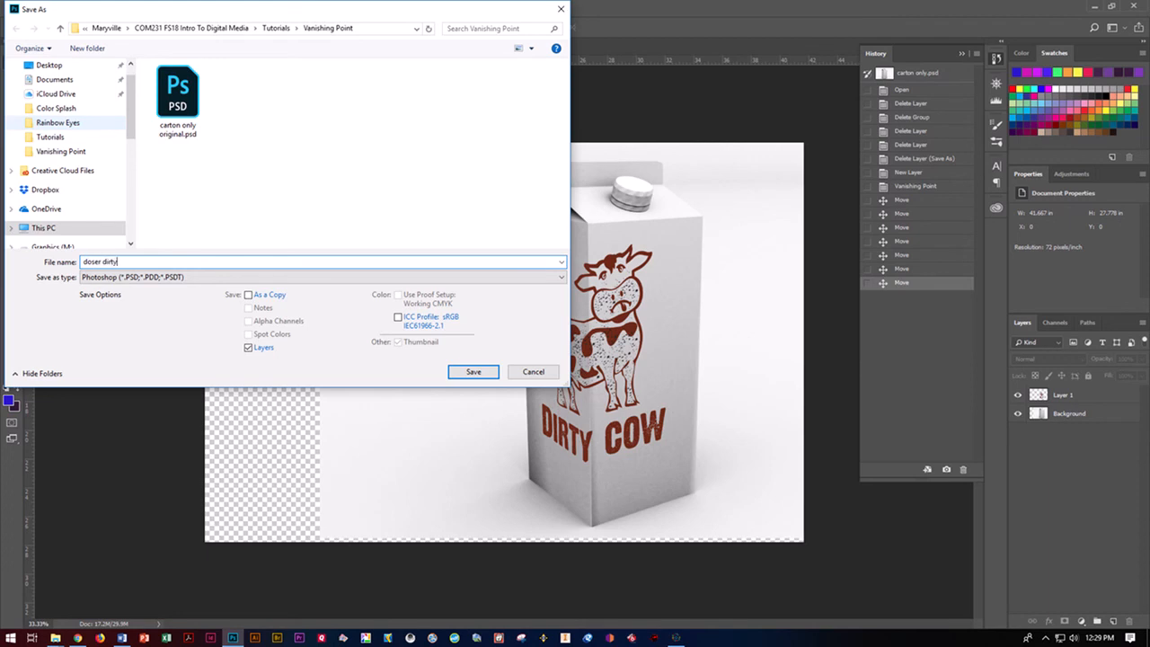
type("cow")
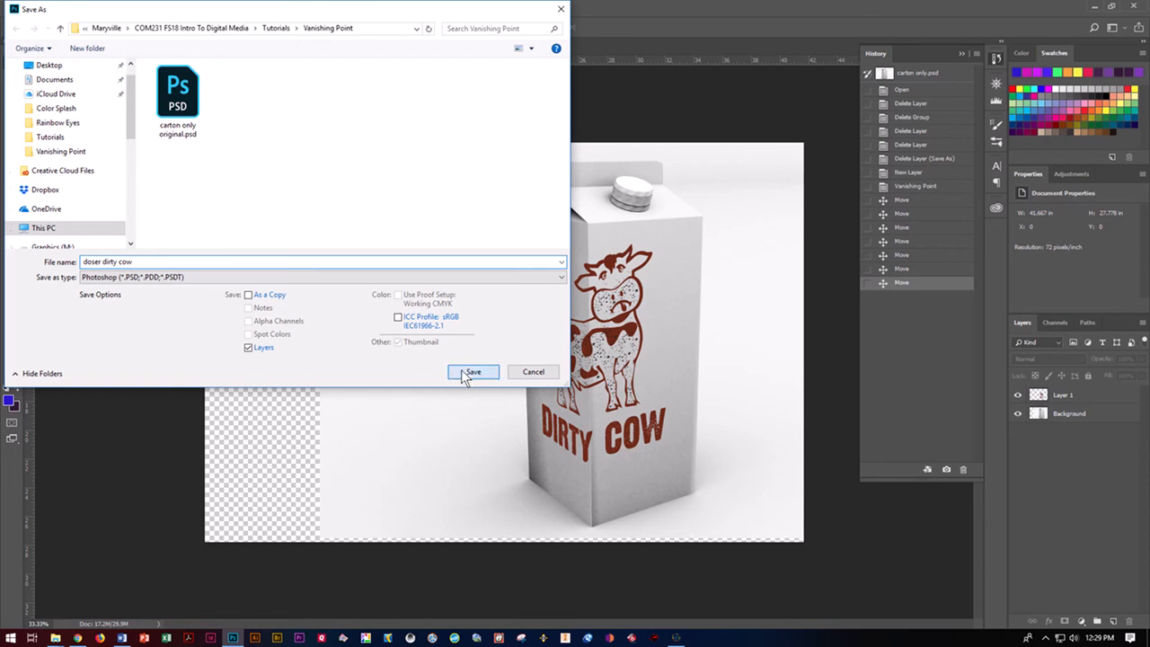
left_click(472, 372)
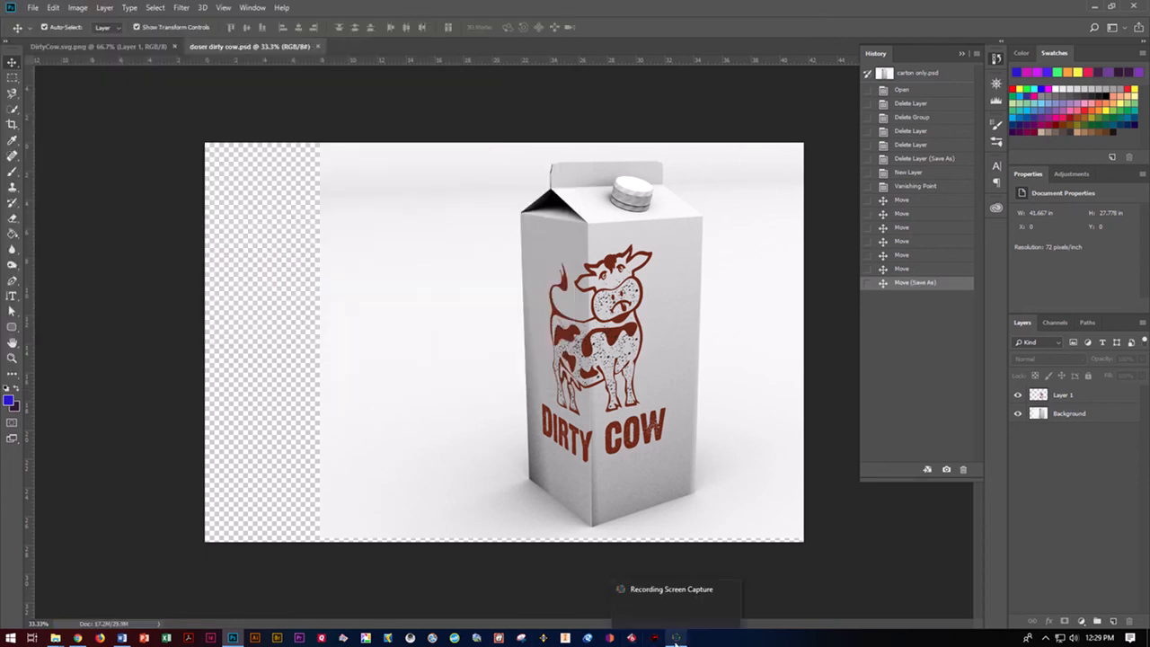